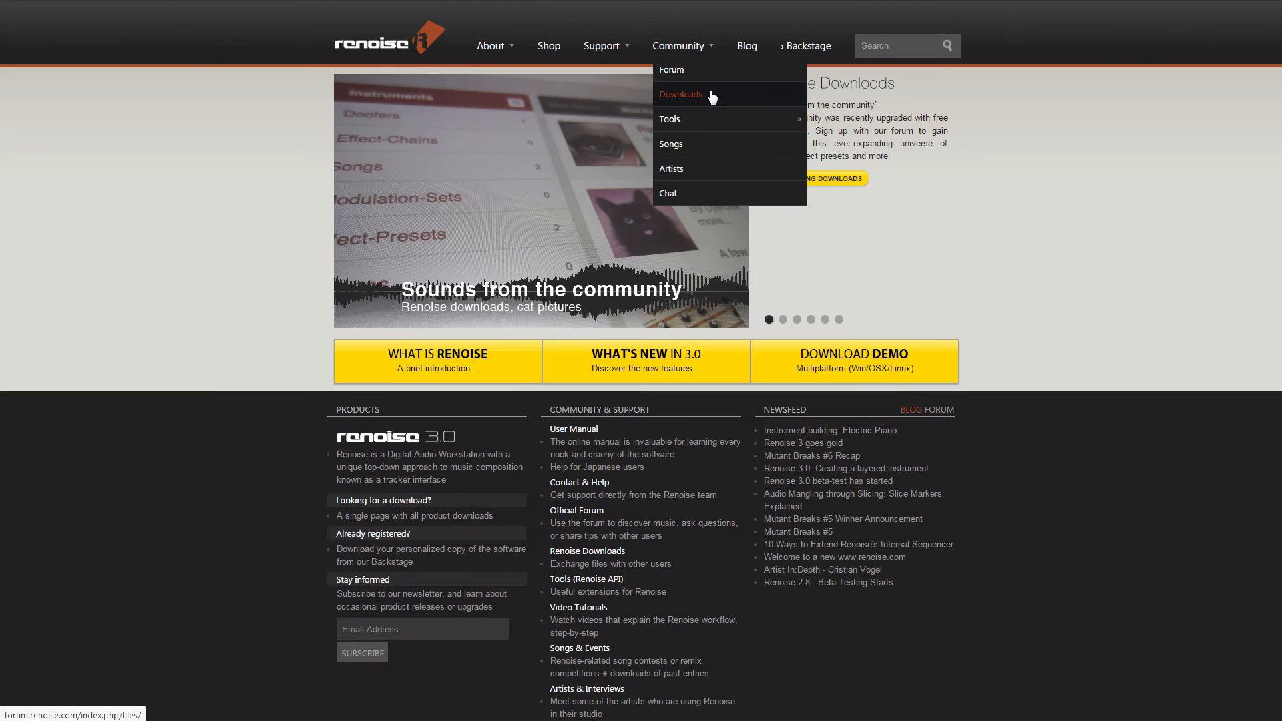
Download Building A Beat.xrns from the Renoise community song downloads.
{"action": "left_click", "coordinate": [680, 93]}
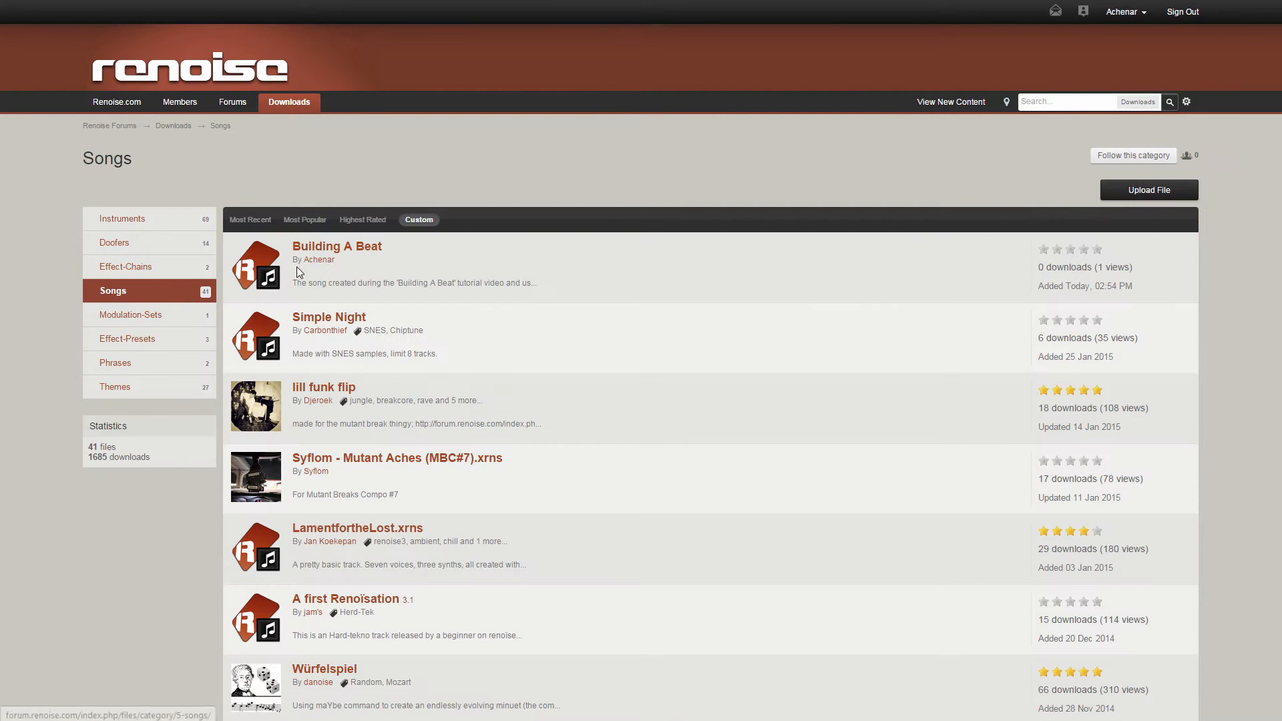
{"action": "left_click", "coordinate": [337, 245]}
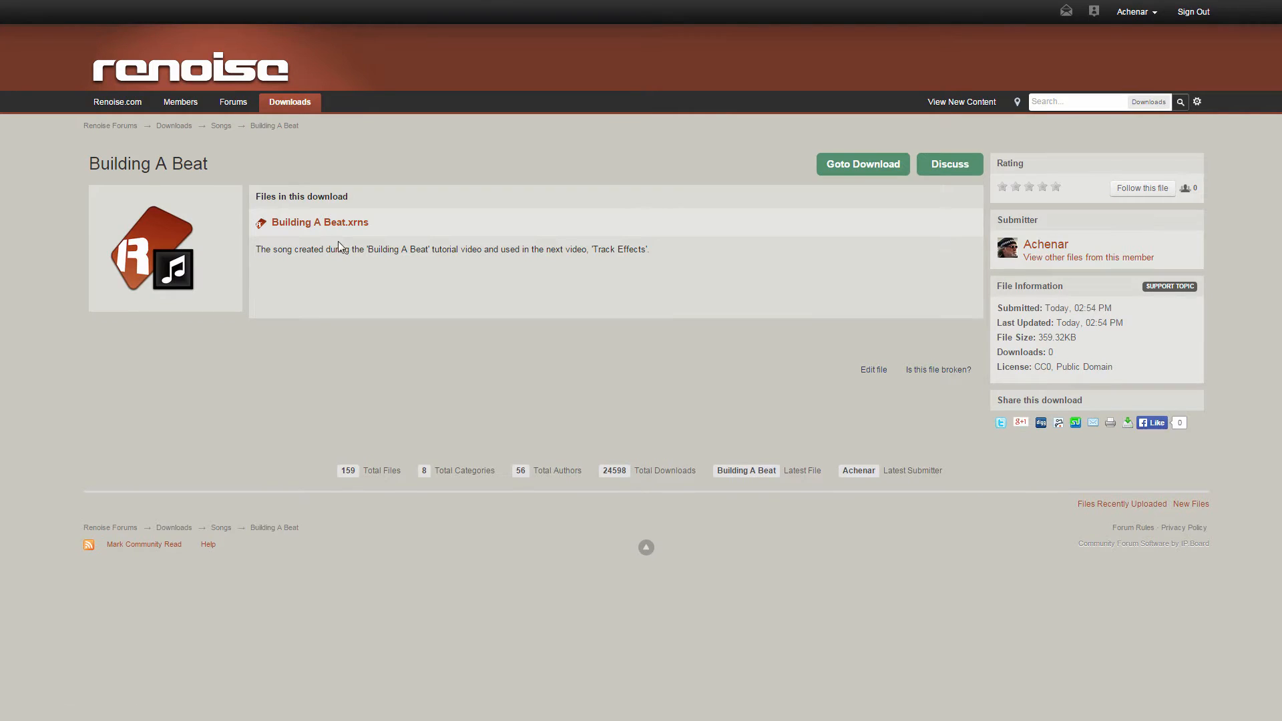
{"action": "left_click", "coordinate": [861, 164]}
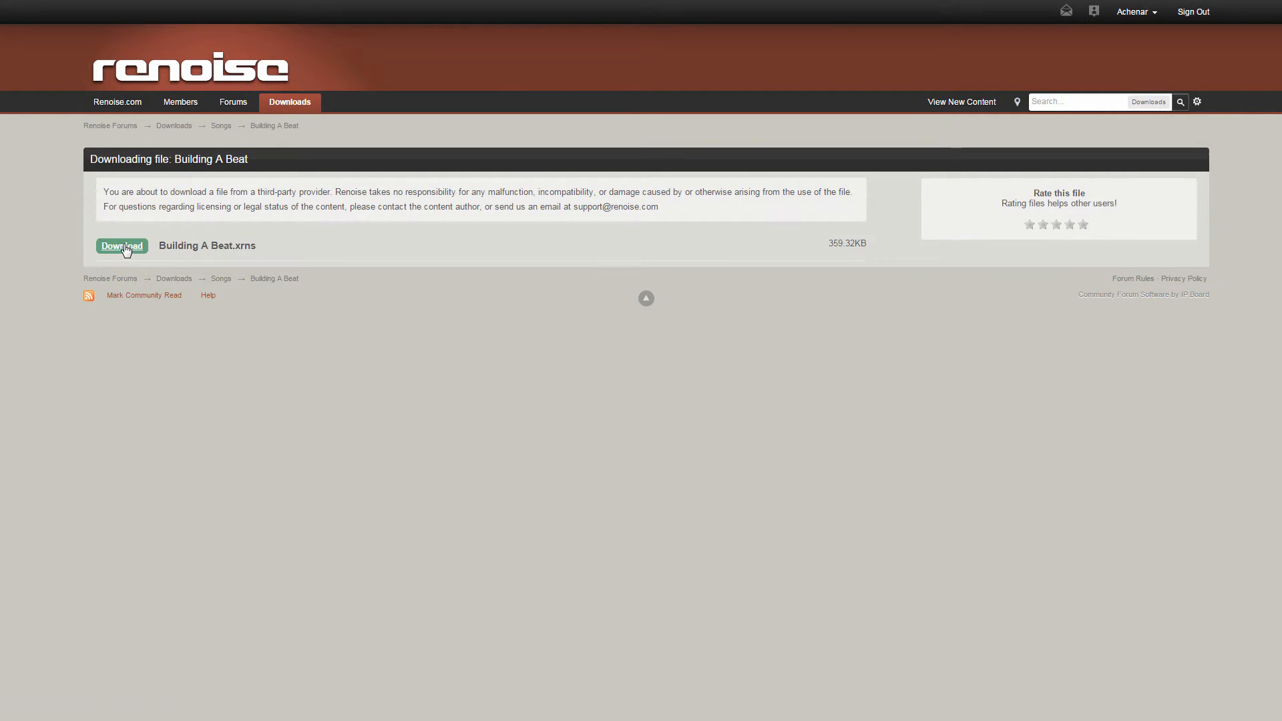
{"action": "left_click", "coordinate": [122, 245]}
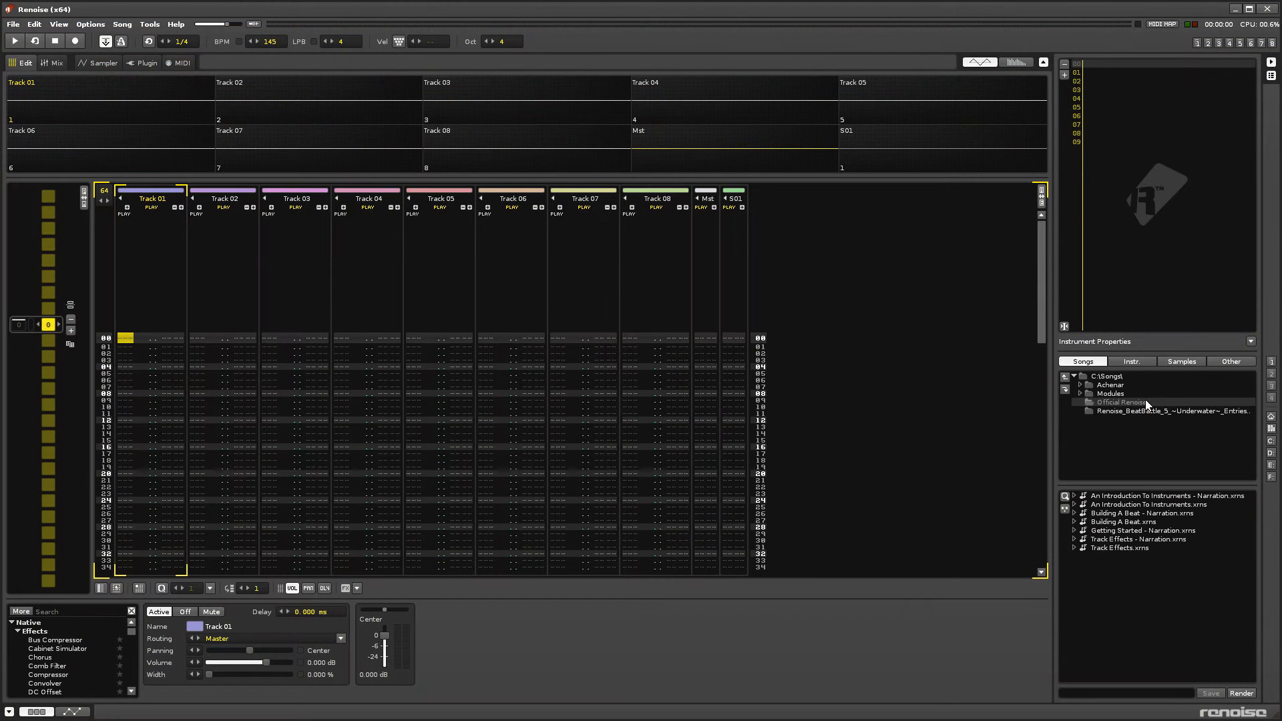
Load Building A Beat.xrns from the Songs disk browser, replacing the empty song.
{"action": "double_click", "coordinate": [1121, 522]}
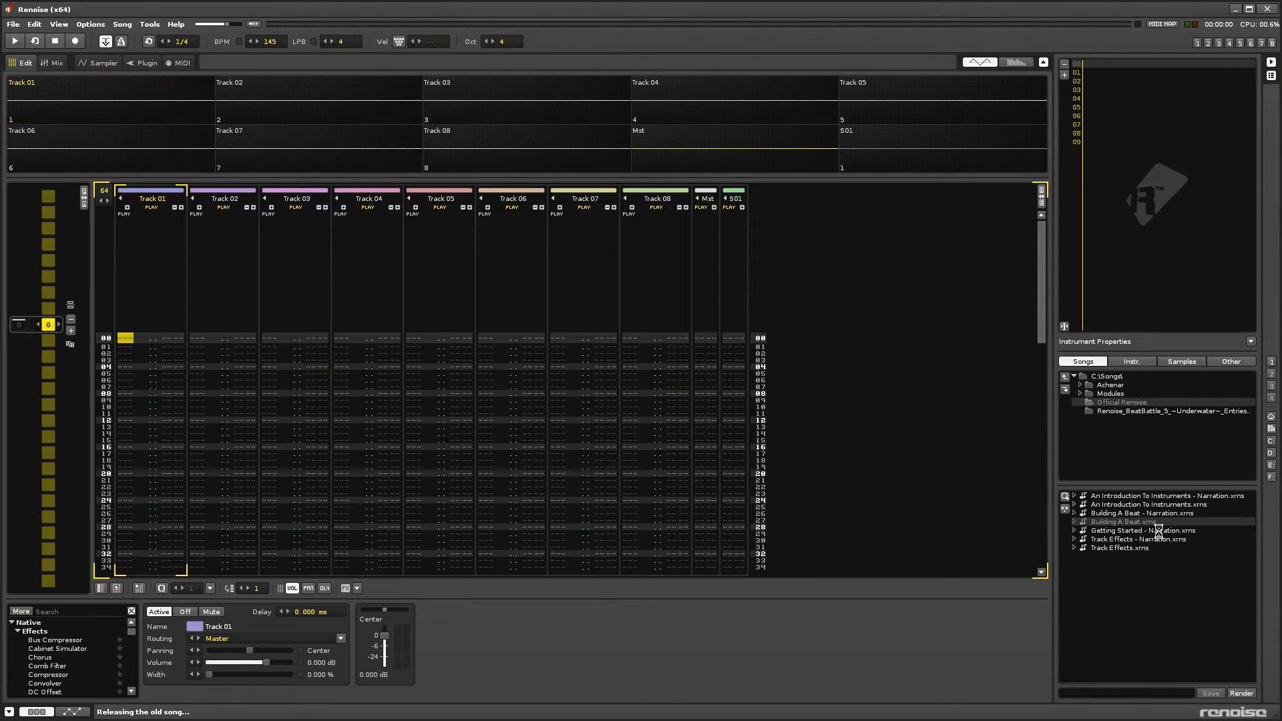
{"action": "double_click", "coordinate": [1119, 522]}
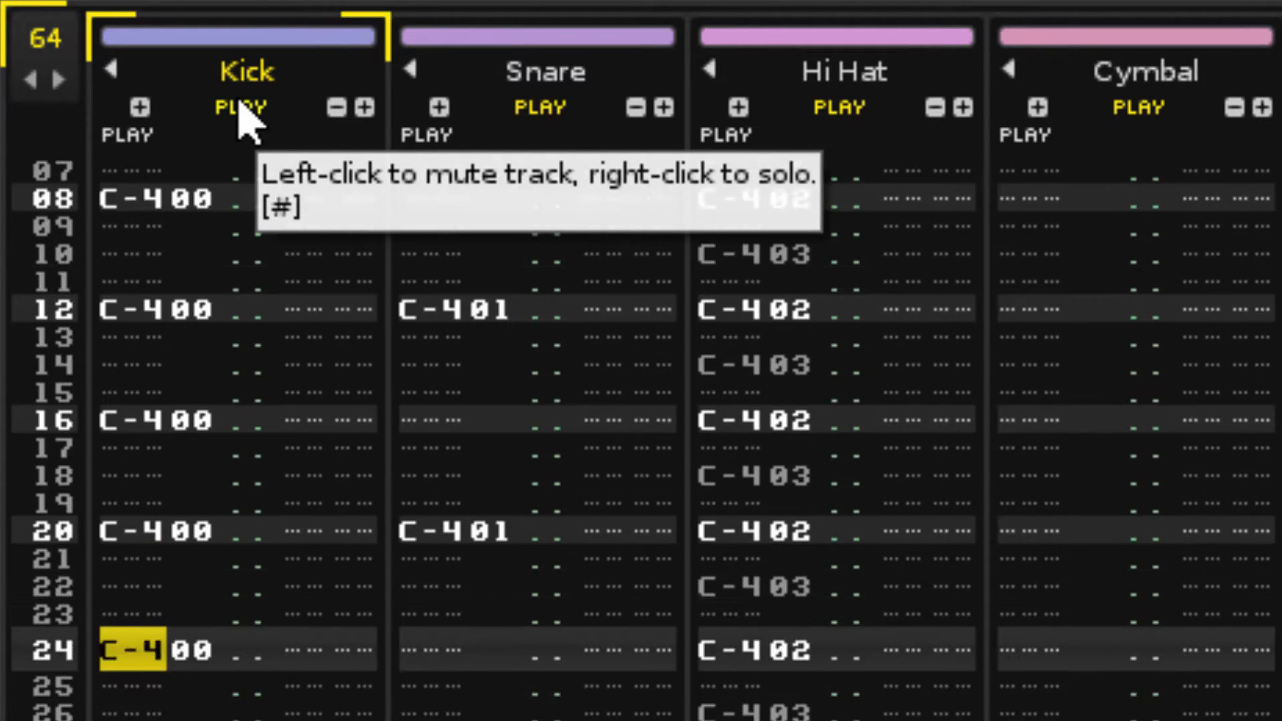
Toggle the Kick track's PLAY/MUTE state so only the Kick is audible.
{"action": "left_click", "coordinate": [238, 106]}
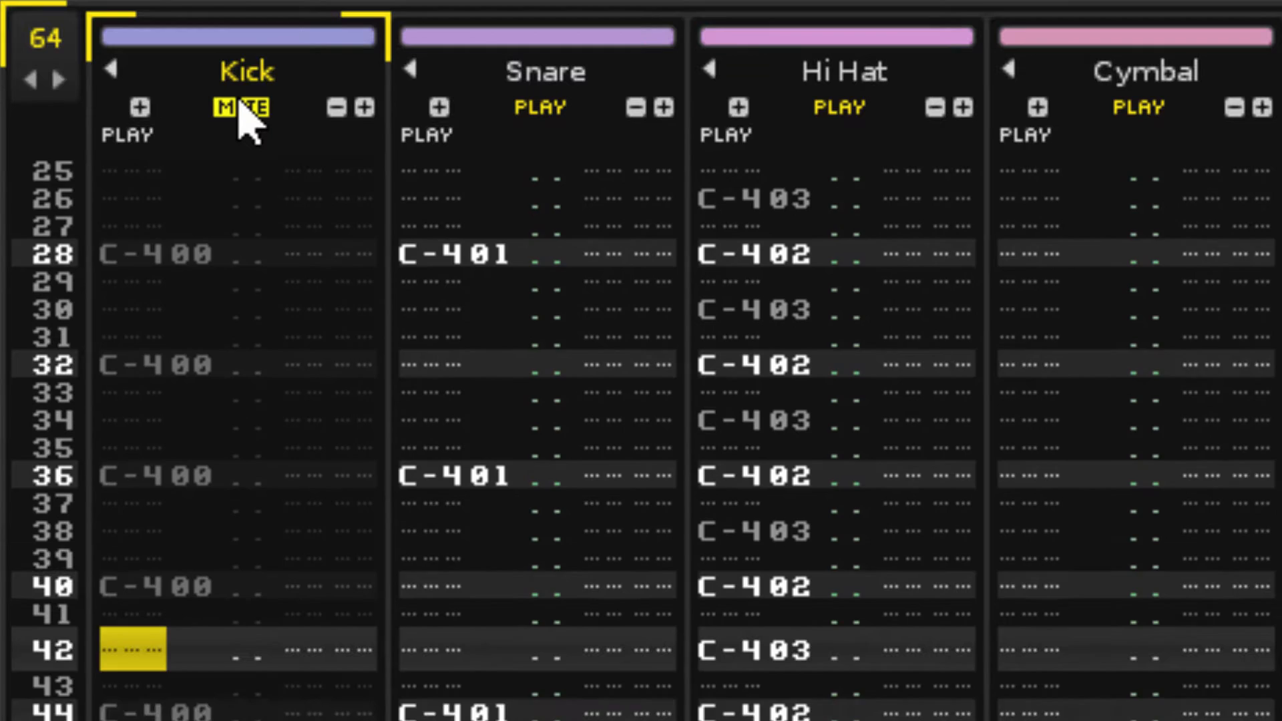
{"action": "scroll", "scroll_direction": "down", "scroll_amount": 3}
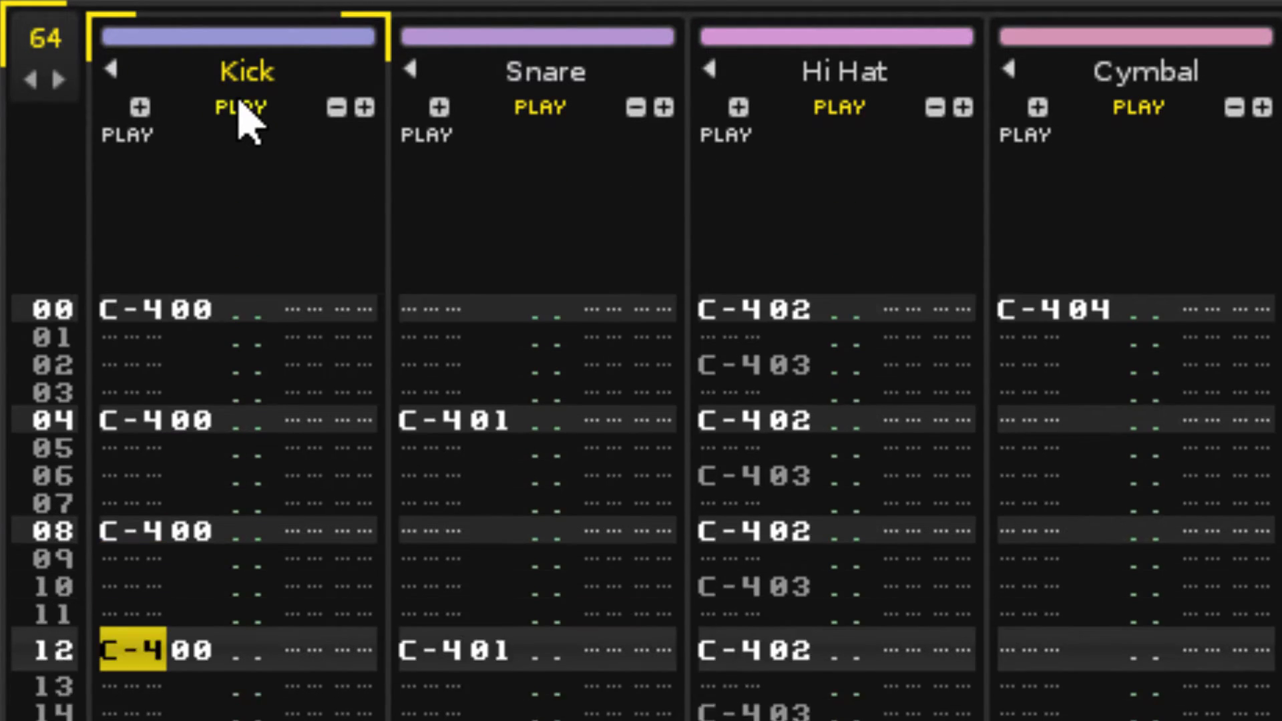
{"action": "scroll", "scroll_direction": "down", "scroll_amount": 3}
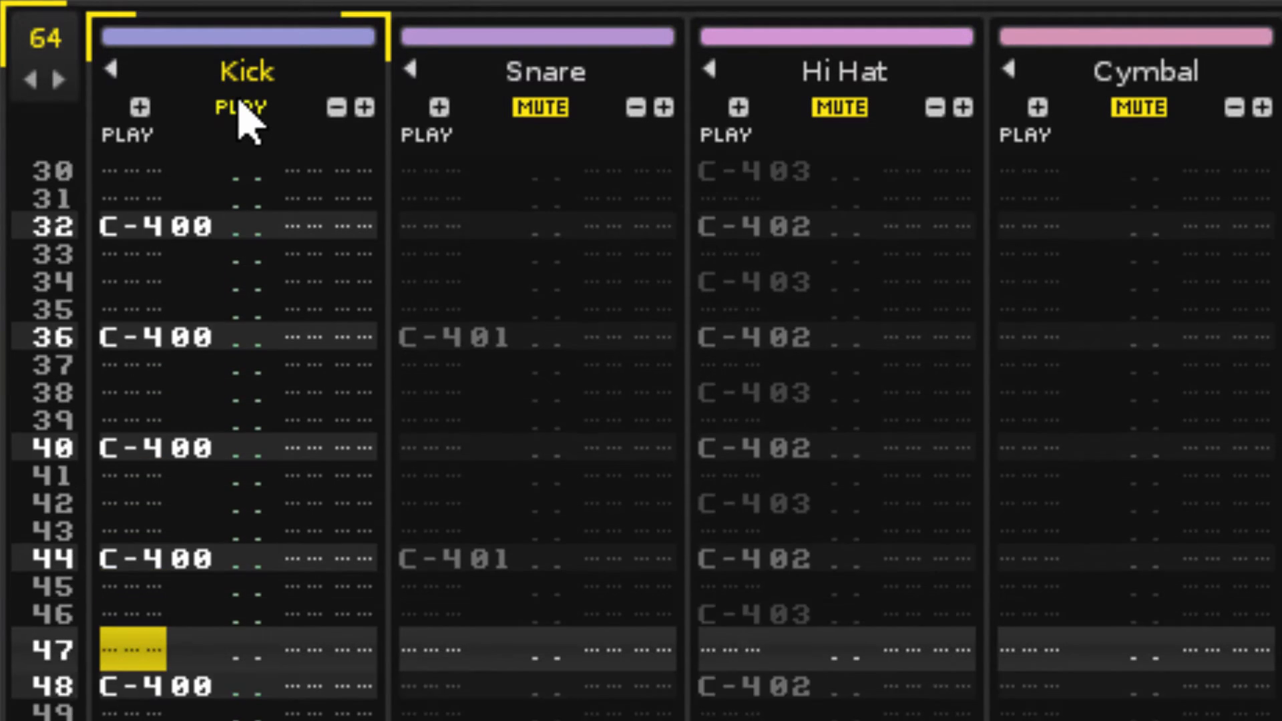
{"action": "scroll", "scroll_direction": "down", "scroll_amount": 3}
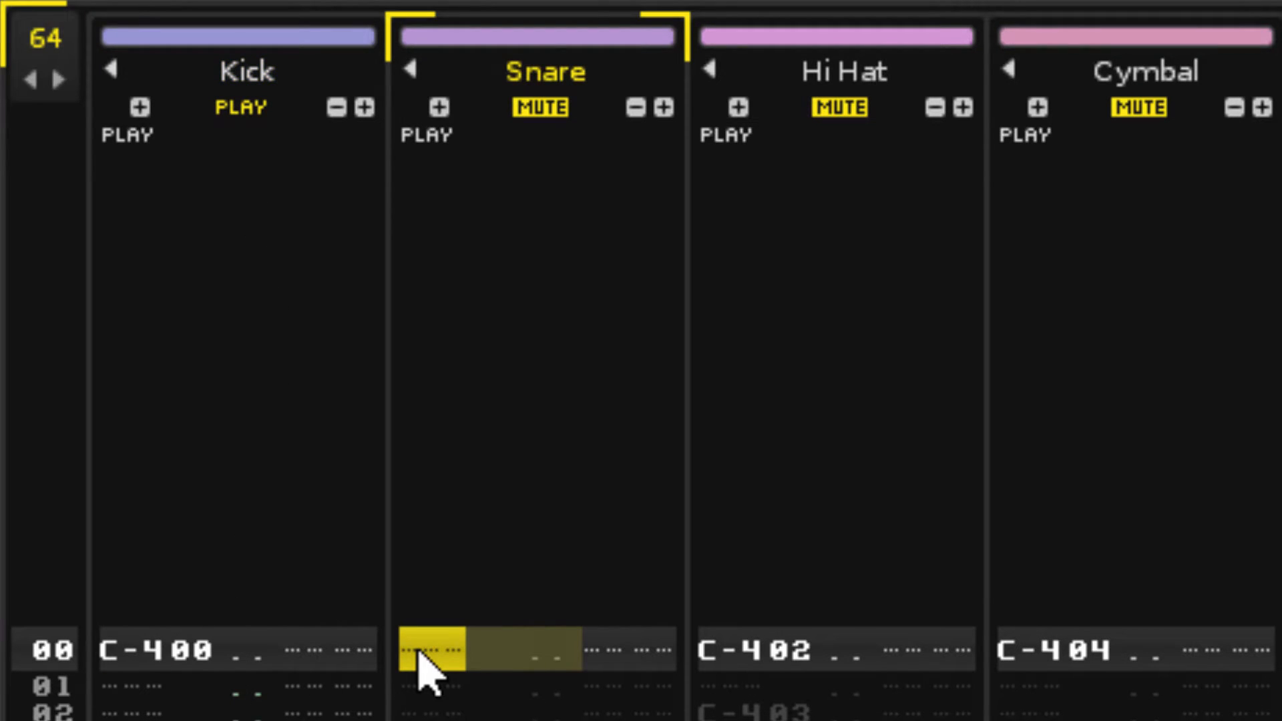
Select the Kick track to show its settings routed to Master with native effects.
{"action": "left_click", "coordinate": [311, 650]}
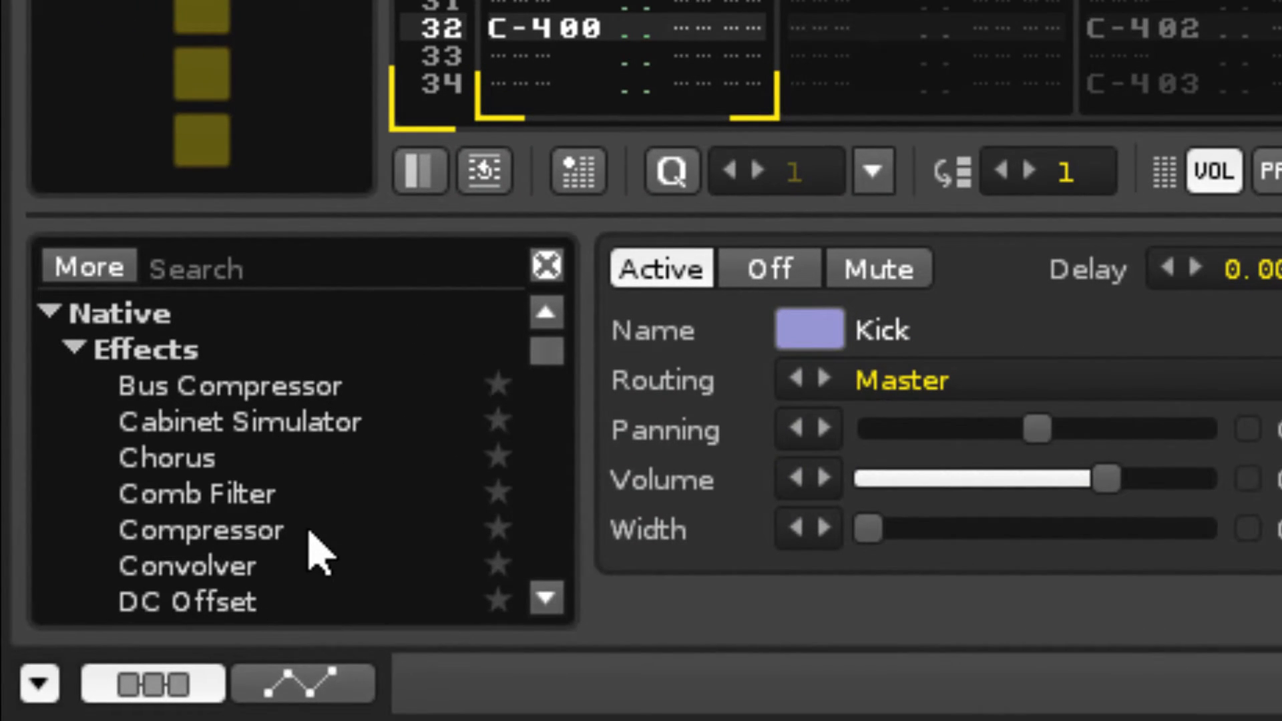
Show the Kick track's Track DSPs chain and scroll the effects list to Distortion.
{"action": "left_click", "coordinate": [151, 683]}
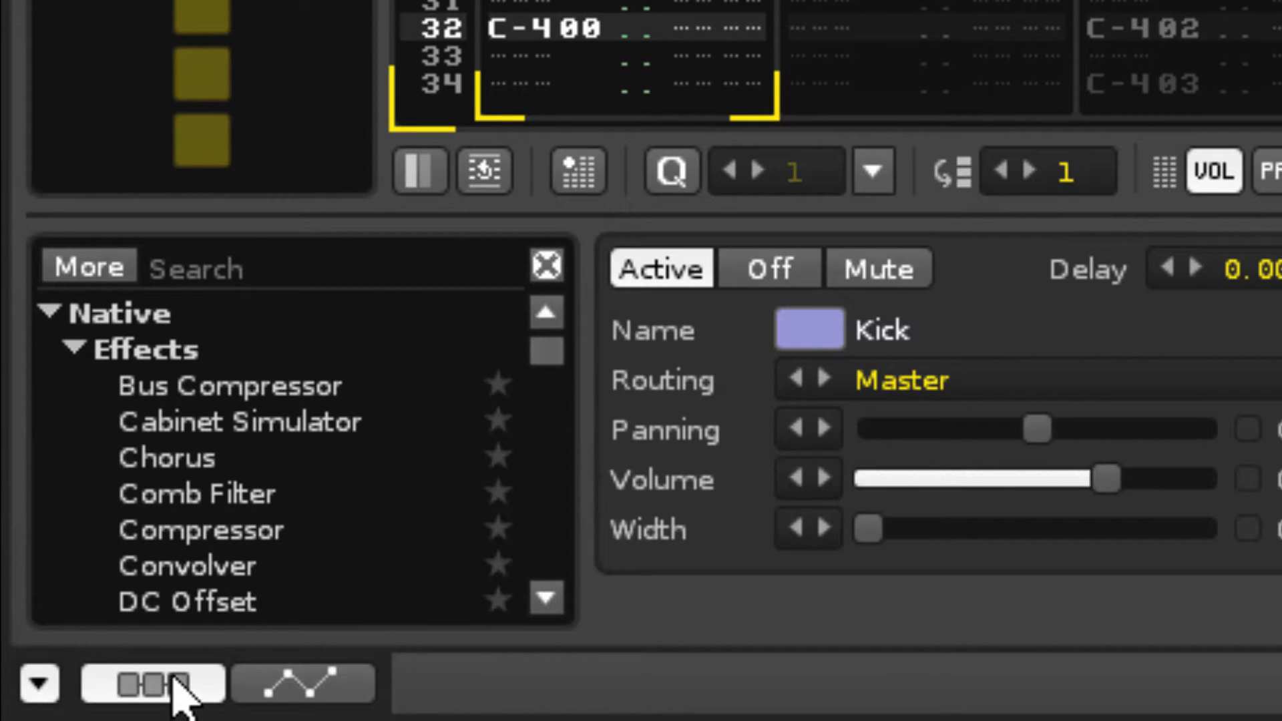
{"action": "scroll", "scroll_direction": "down", "scroll_amount": 3}
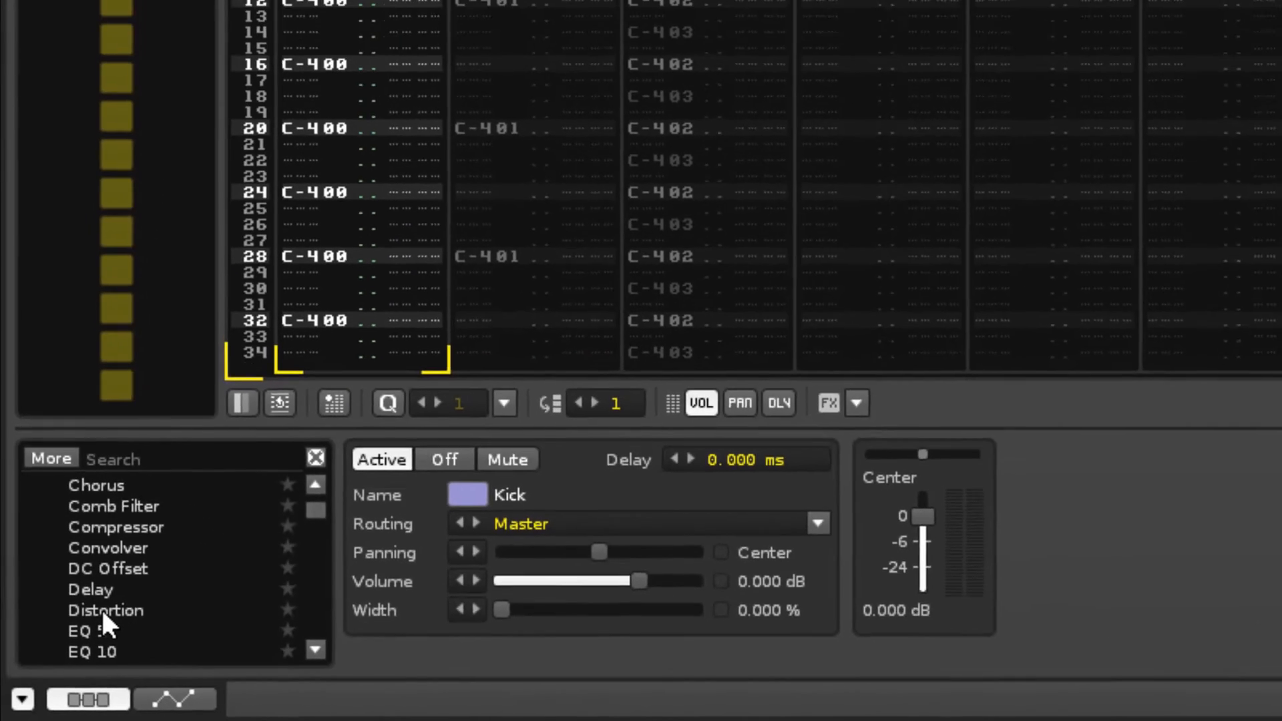
Add Distortion to the Kick, adjust Drive and Tone, try Fold mode then return to Razor.
{"action": "double_click", "coordinate": [105, 610]}
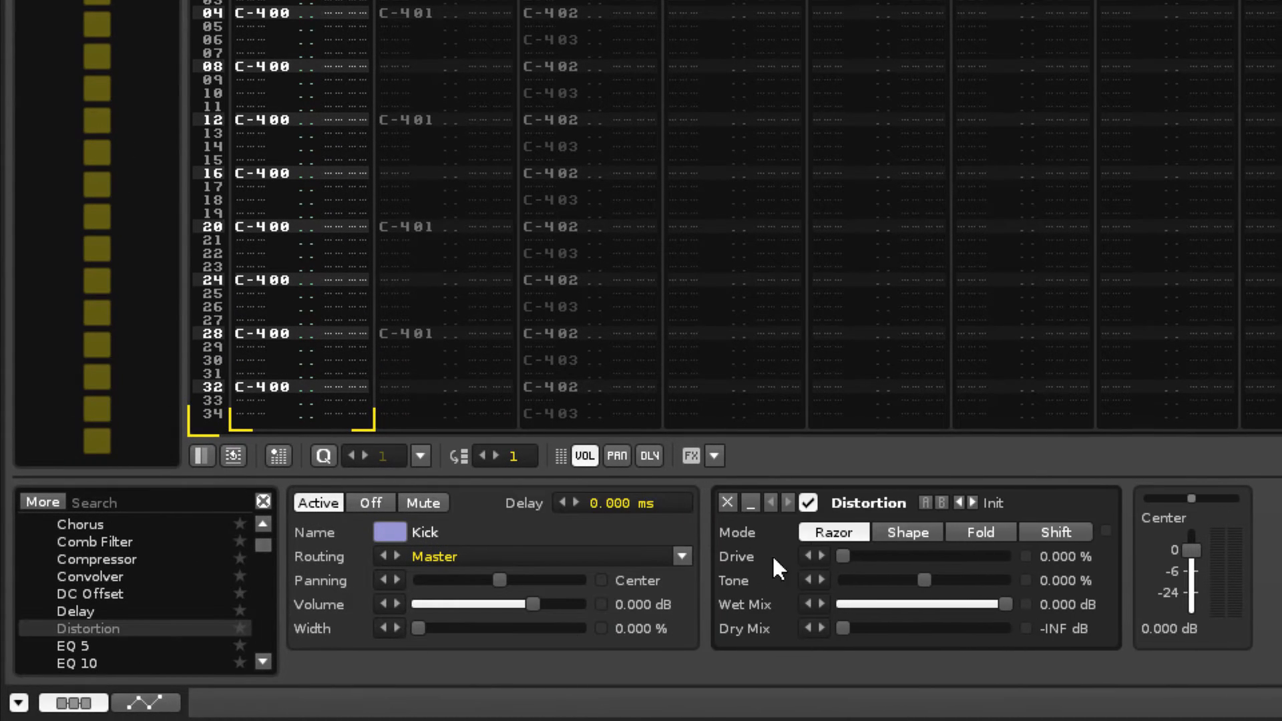
{"action": "mouse_move", "coordinate": [874, 508]}
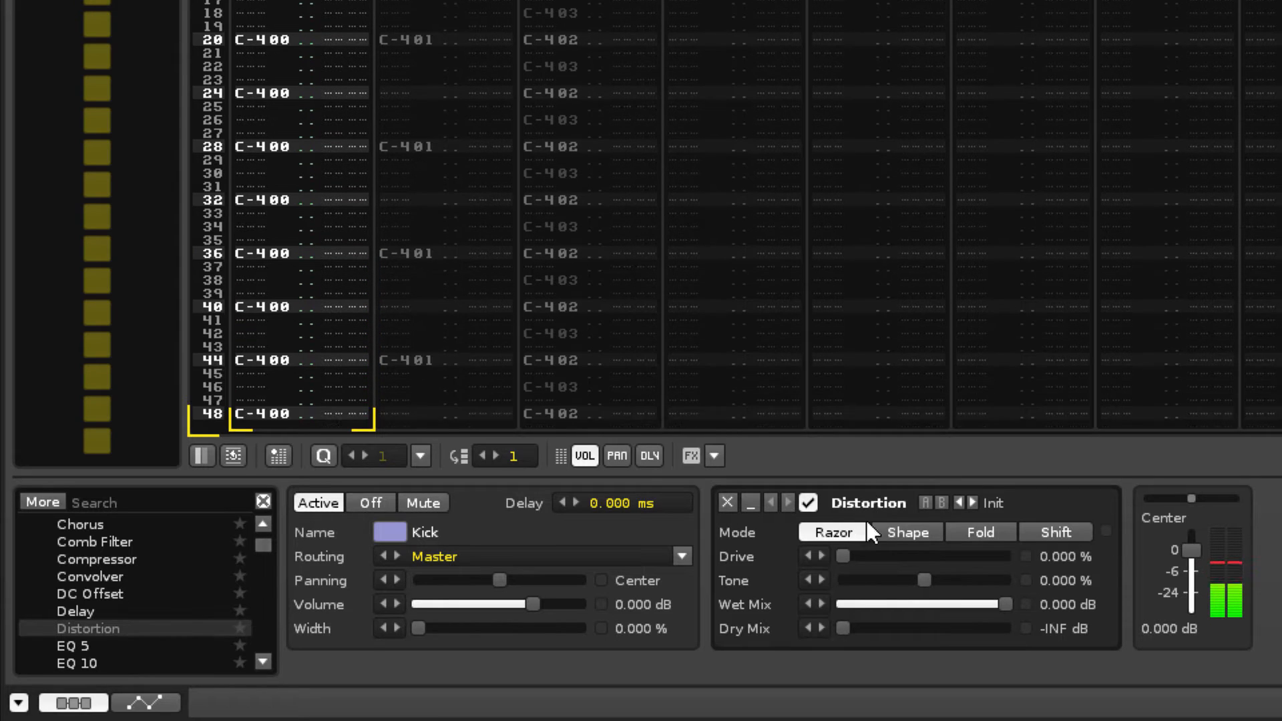
{"action": "left_click_drag", "start_coordinate": [842, 555], "coordinate": [887, 555]}
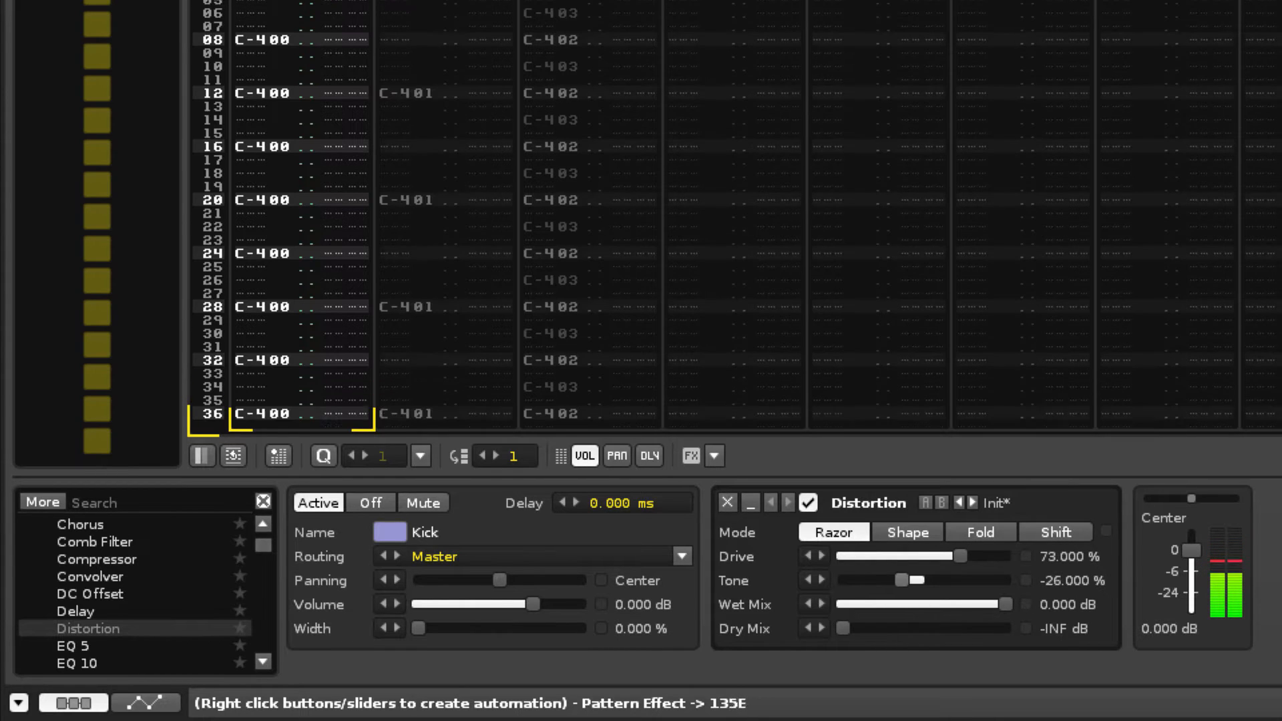
{"action": "left_click", "coordinate": [905, 533]}
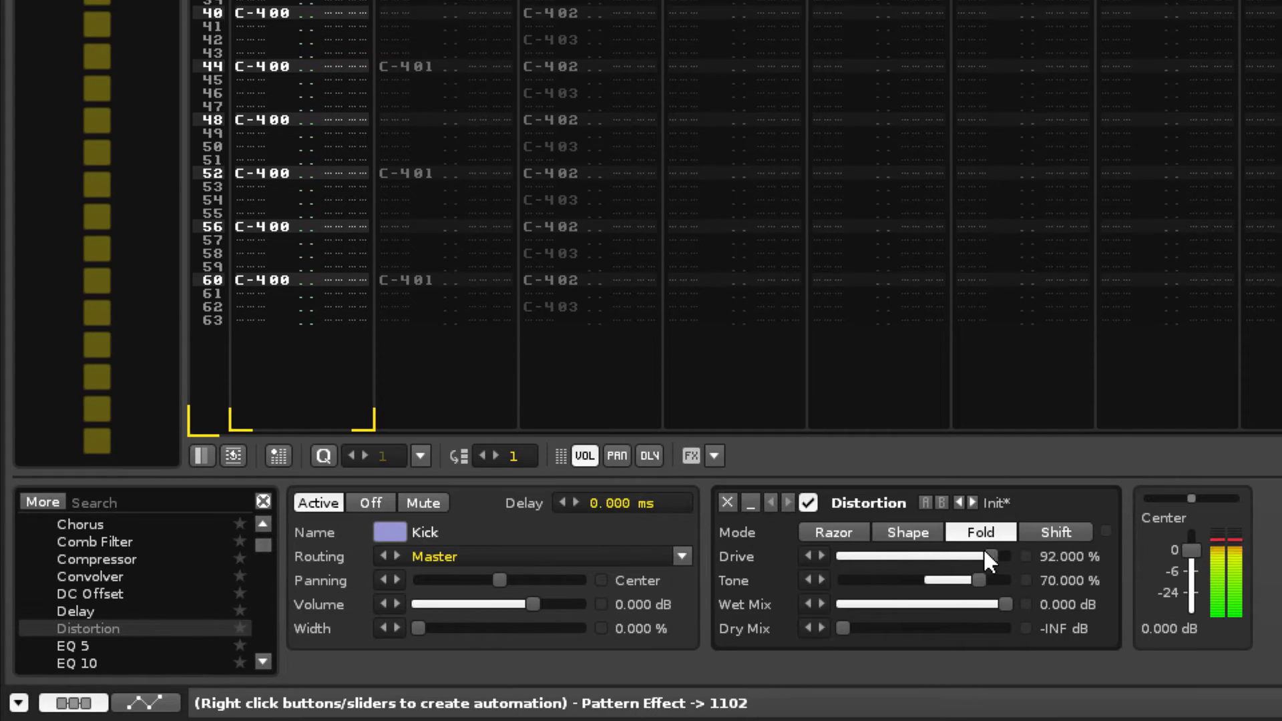
{"action": "left_click_drag", "start_coordinate": [990, 556], "coordinate": [924, 556]}
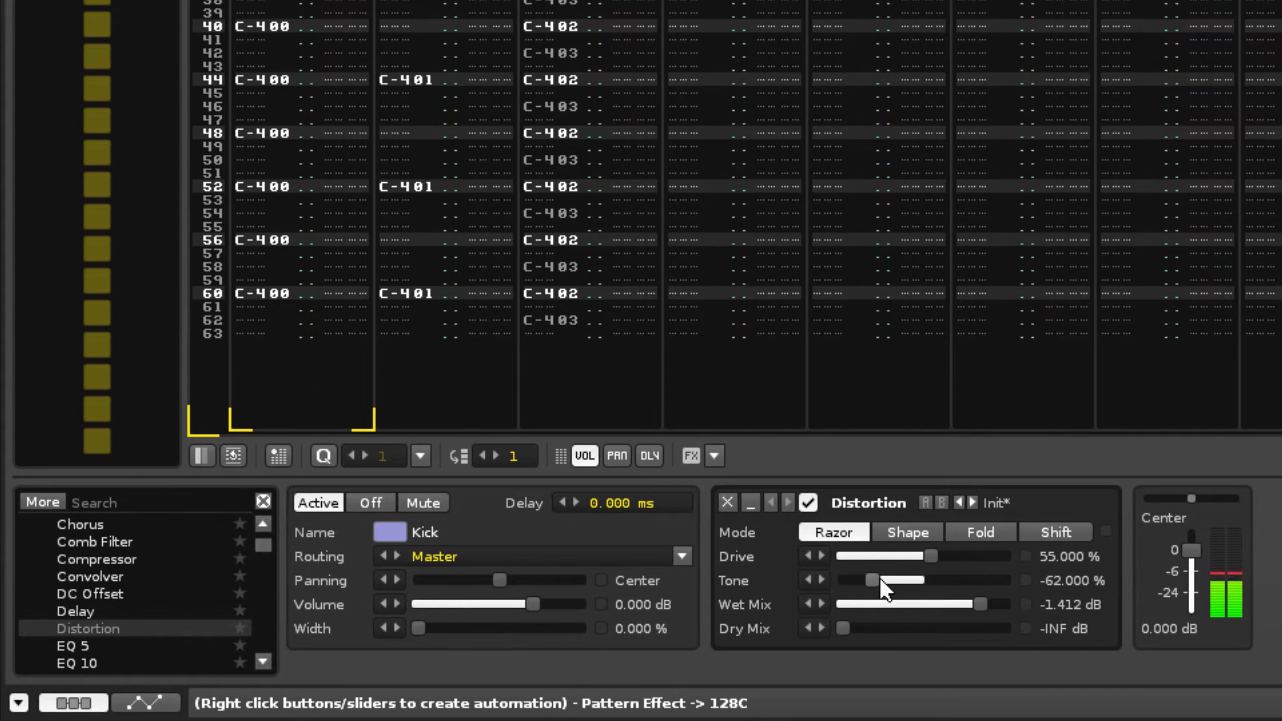
{"action": "left_click_drag", "start_coordinate": [874, 579], "coordinate": [960, 579]}
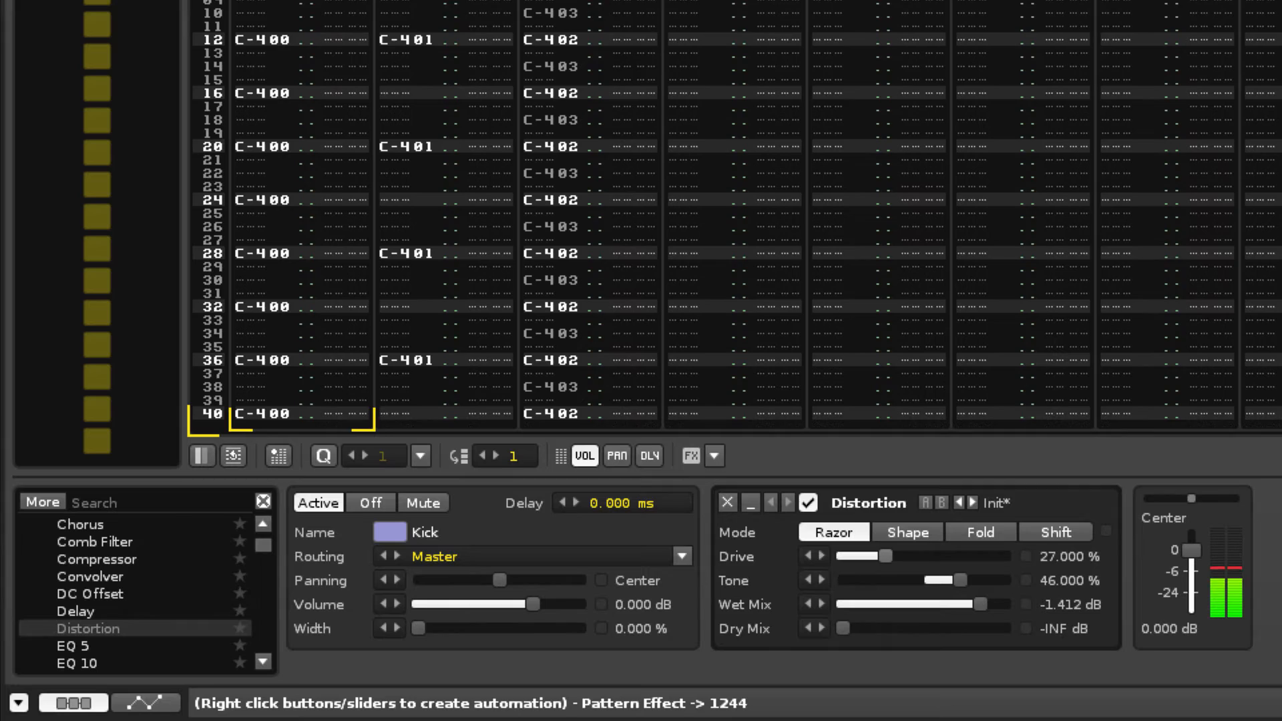
Dial the Kick Distortion back to Drive 10% and Tone 0%.
{"action": "left_click_drag", "start_coordinate": [882, 555], "coordinate": [854, 555]}
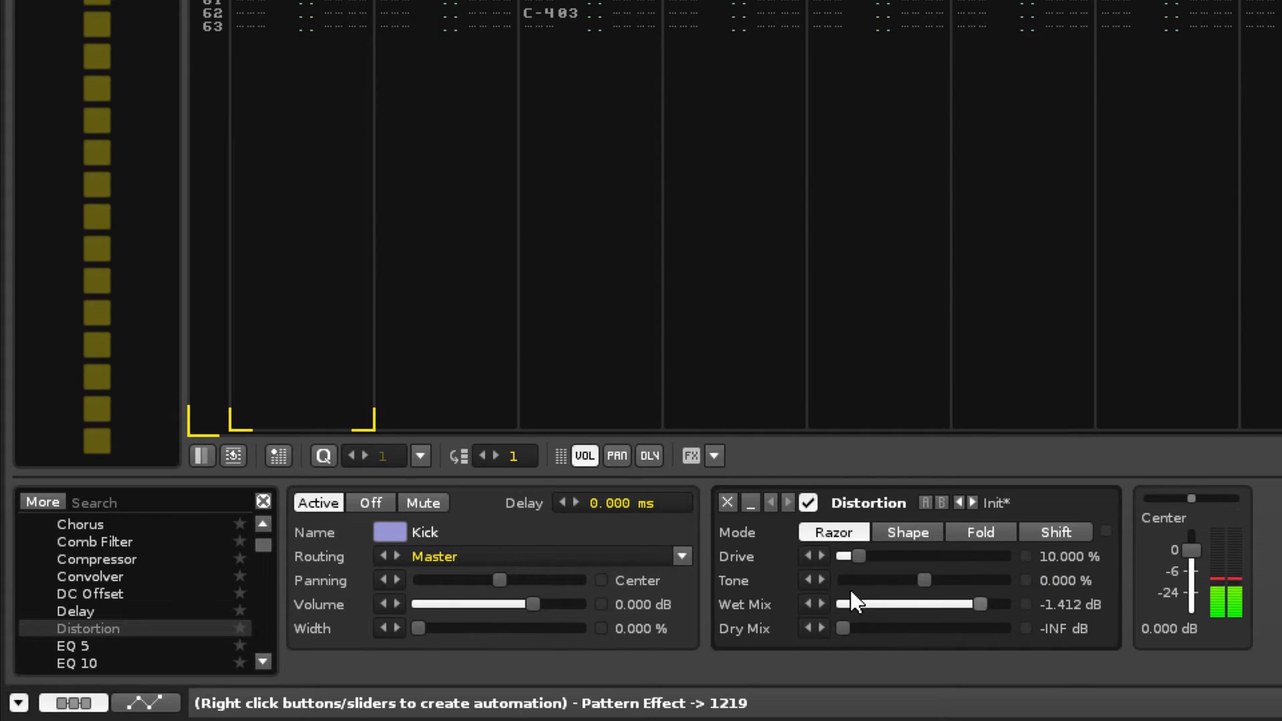
{"action": "left_click", "coordinate": [823, 581]}
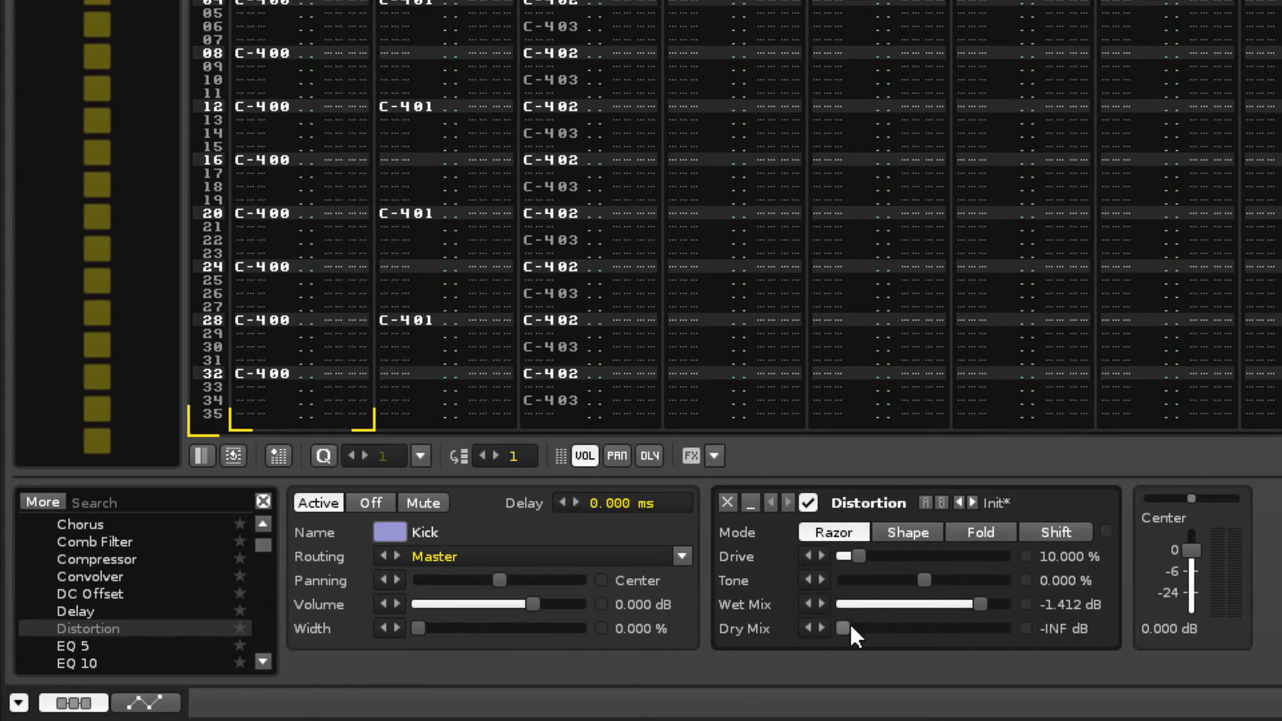
{"action": "mouse_move", "coordinate": [794, 623]}
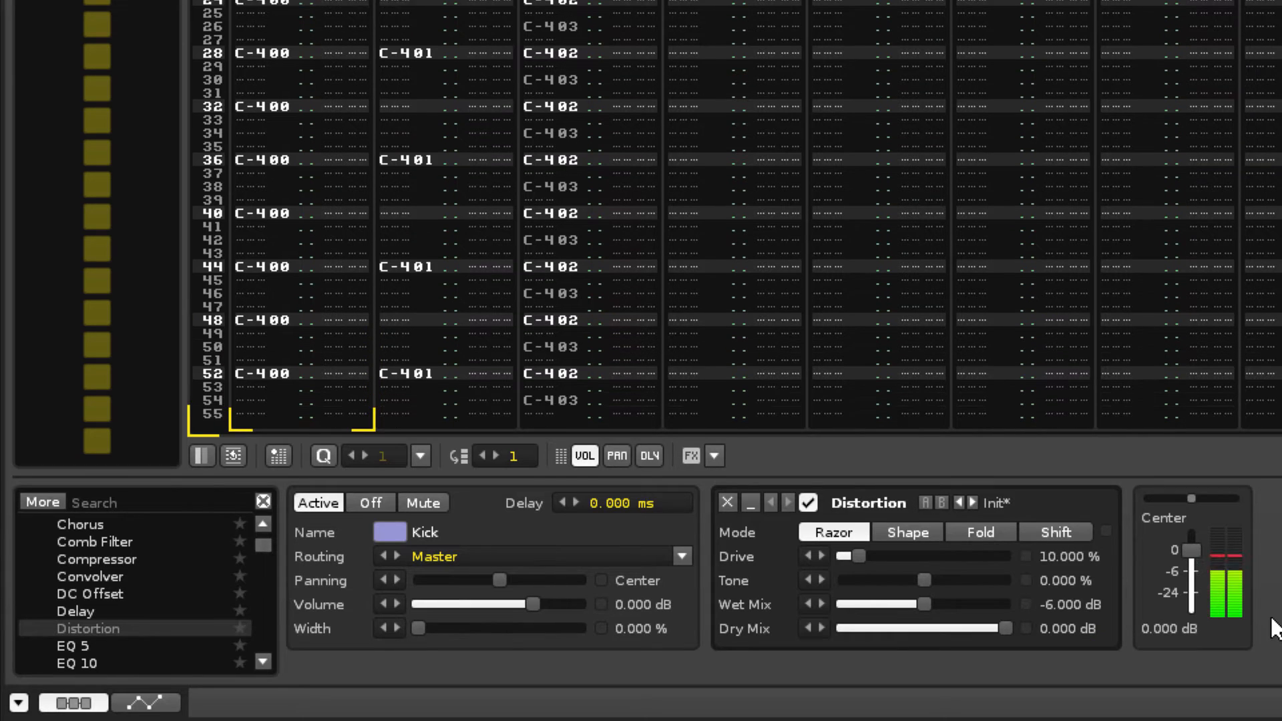
Scroll the Snare track's native effects list down to Reverb.
{"action": "scroll", "scroll_direction": "down", "scroll_amount": 3}
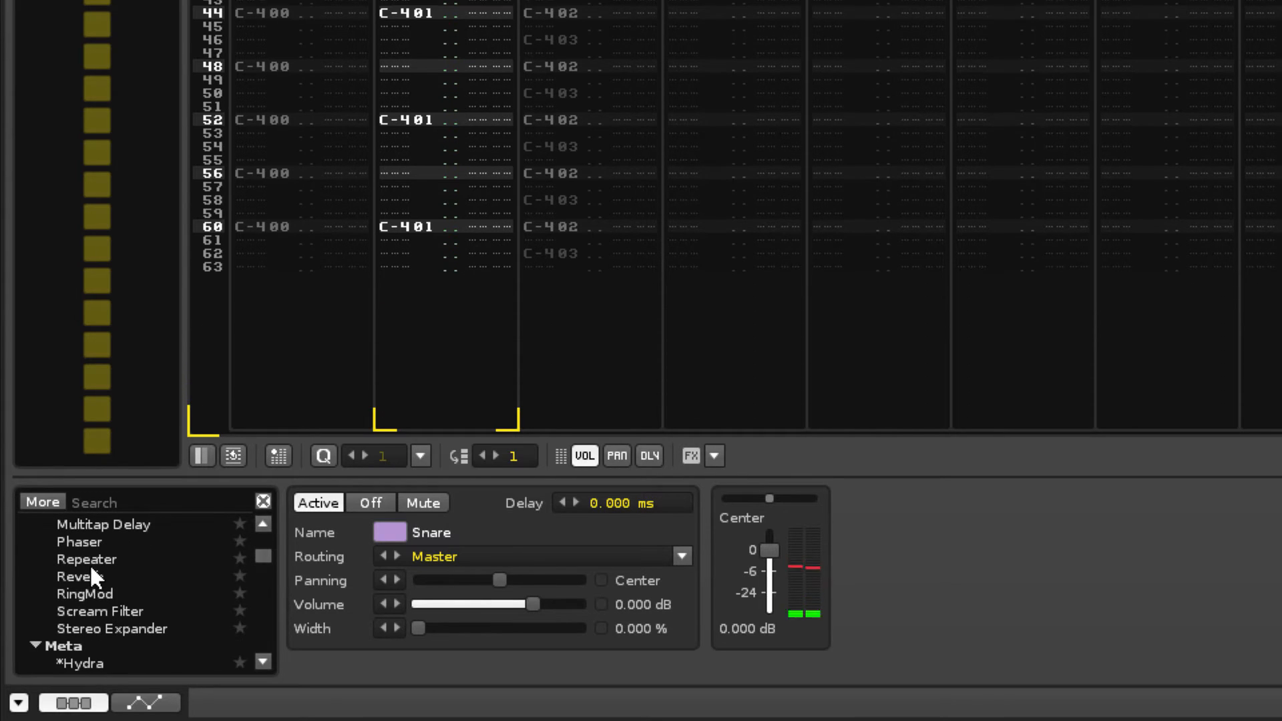
Add a Reverb to the Snare track (Wet -6 dB, Room 40%, Width 70%, Damp 20%).
{"action": "double_click", "coordinate": [77, 576]}
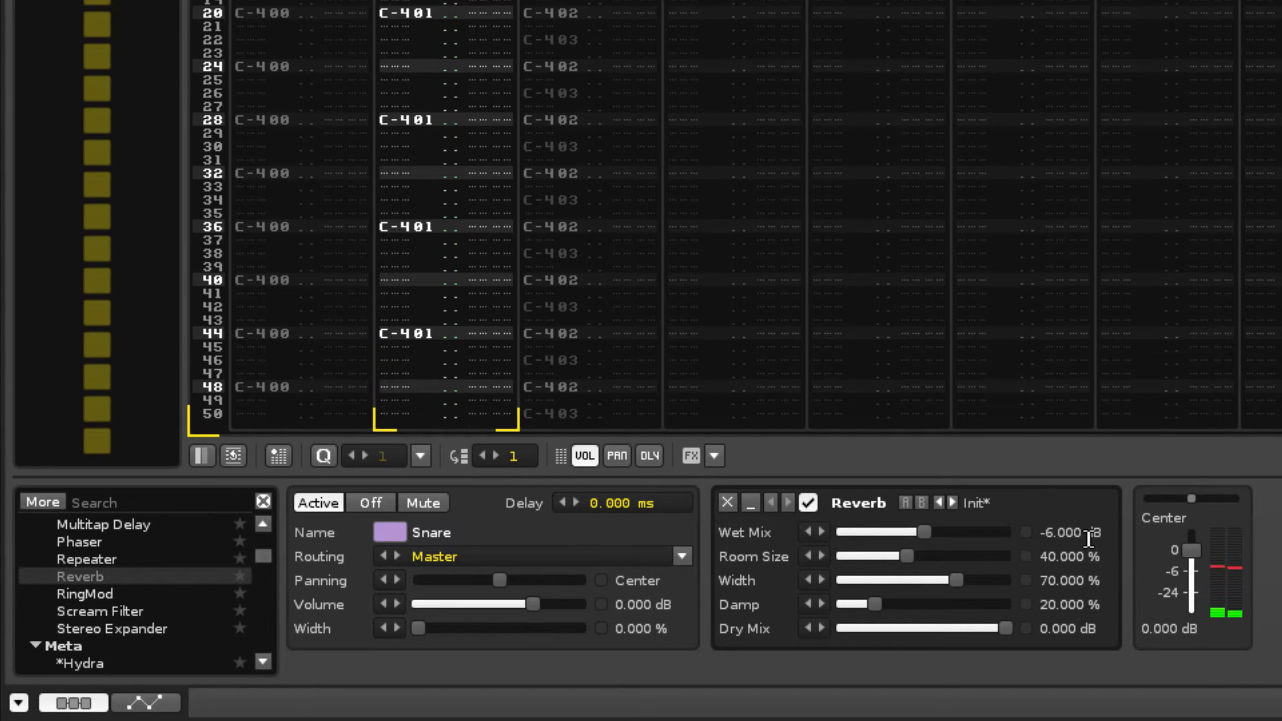
{"action": "scroll", "scroll_direction": "down", "scroll_amount": 3}
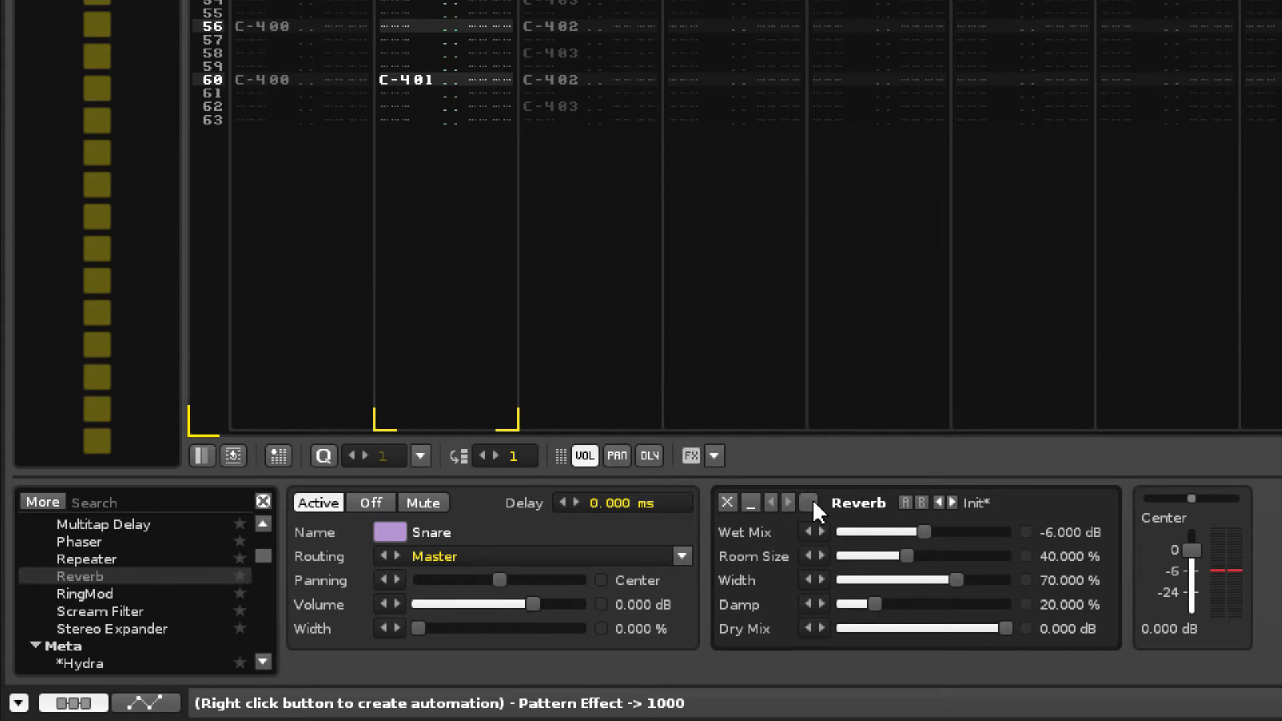
A/B the Snare Reverb's enable switch during playback, leaving it on, then reach Distortion.
{"action": "left_click", "coordinate": [809, 503]}
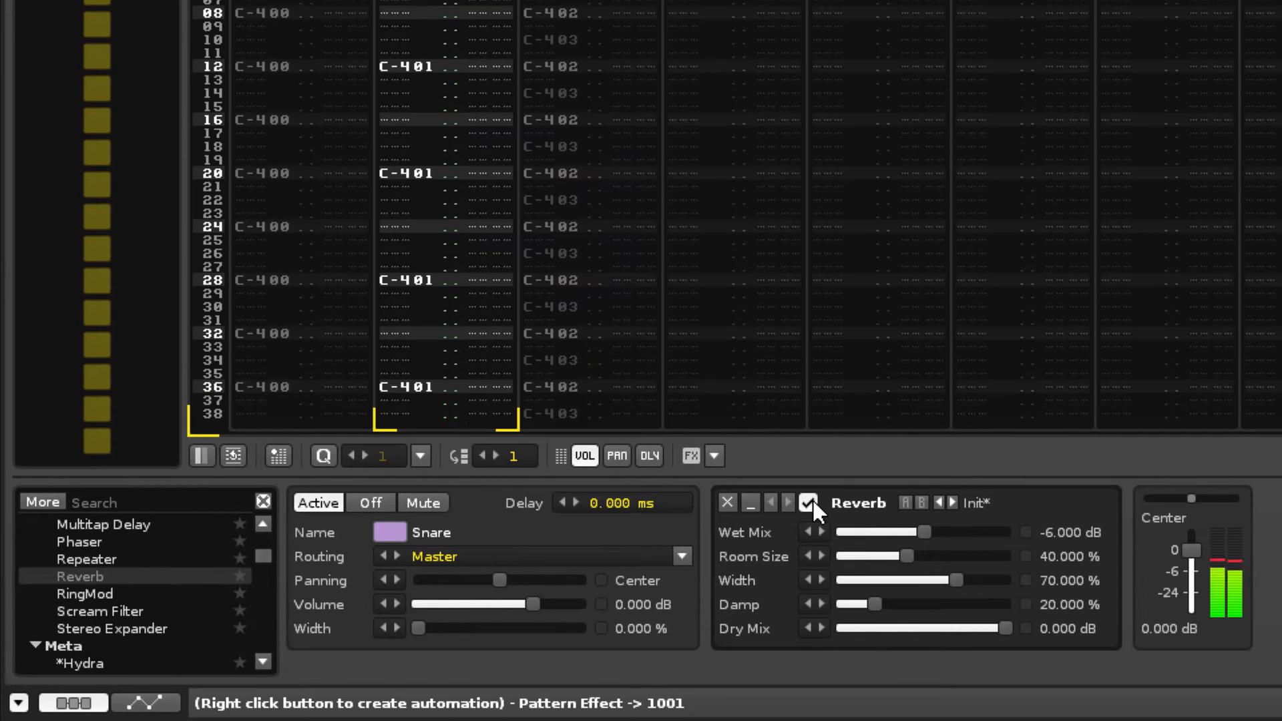
{"action": "left_click", "coordinate": [809, 503]}
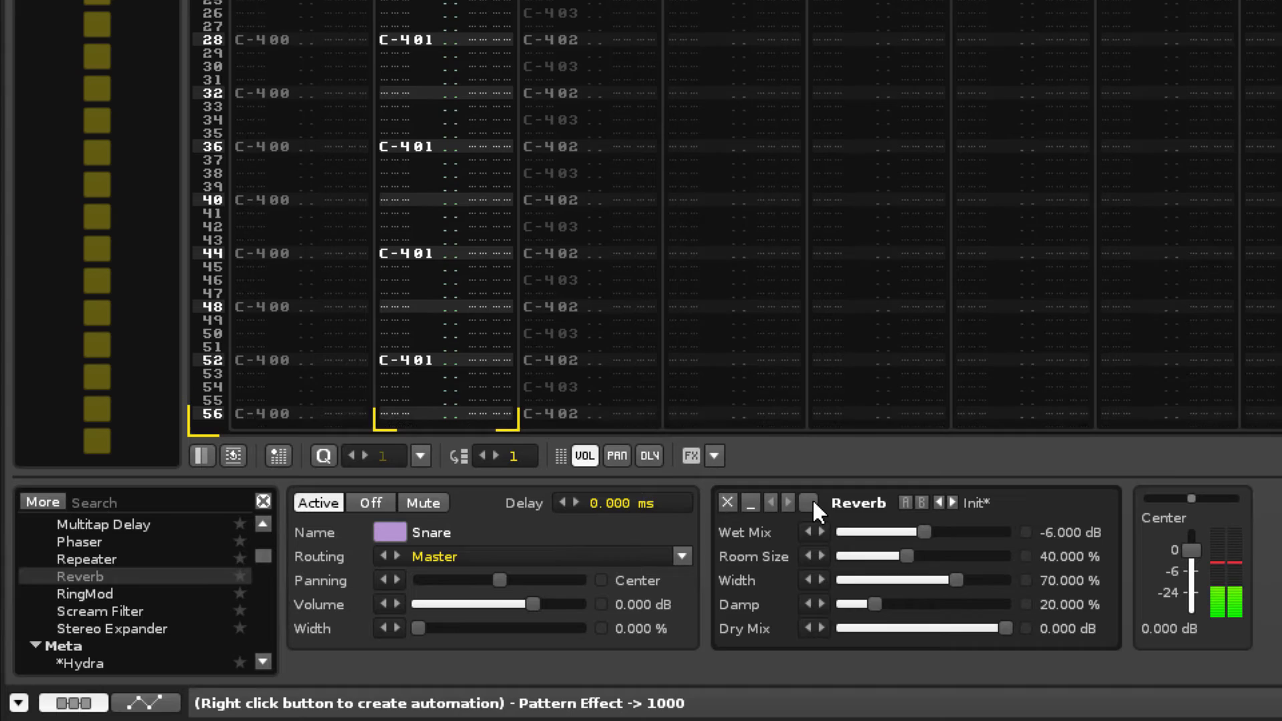
{"action": "left_click", "coordinate": [809, 502]}
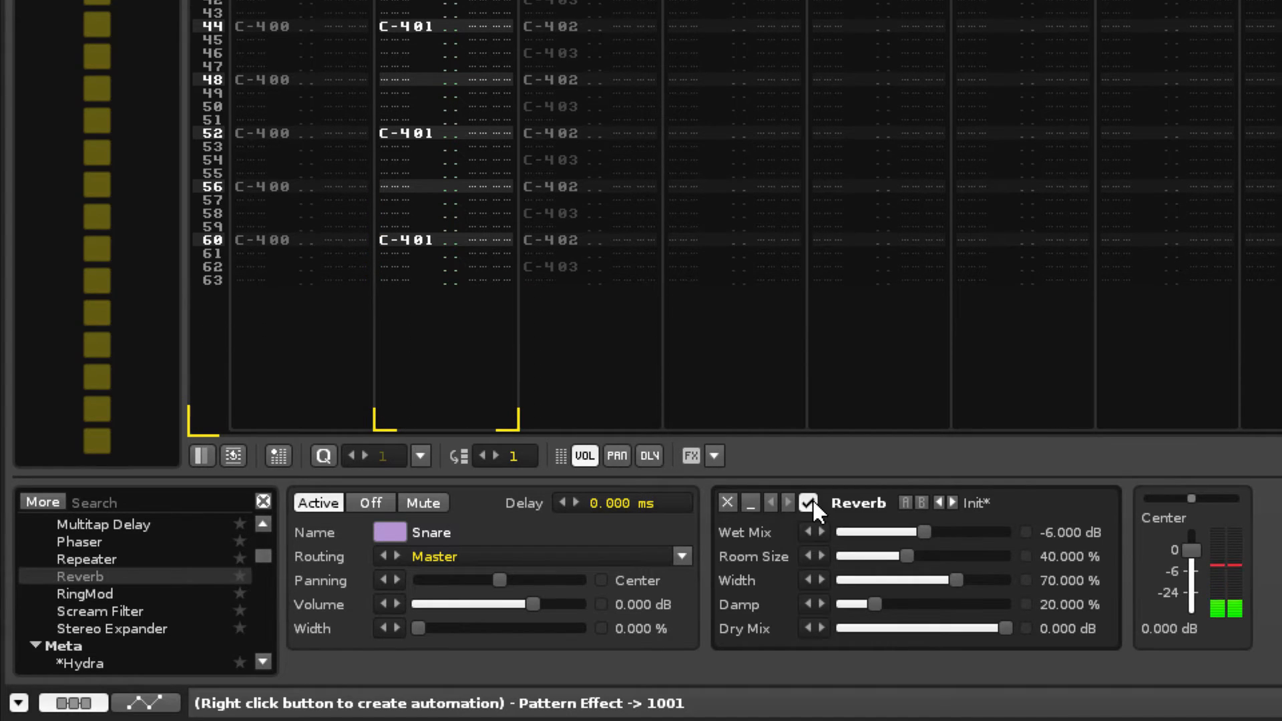
{"action": "left_click", "coordinate": [809, 502]}
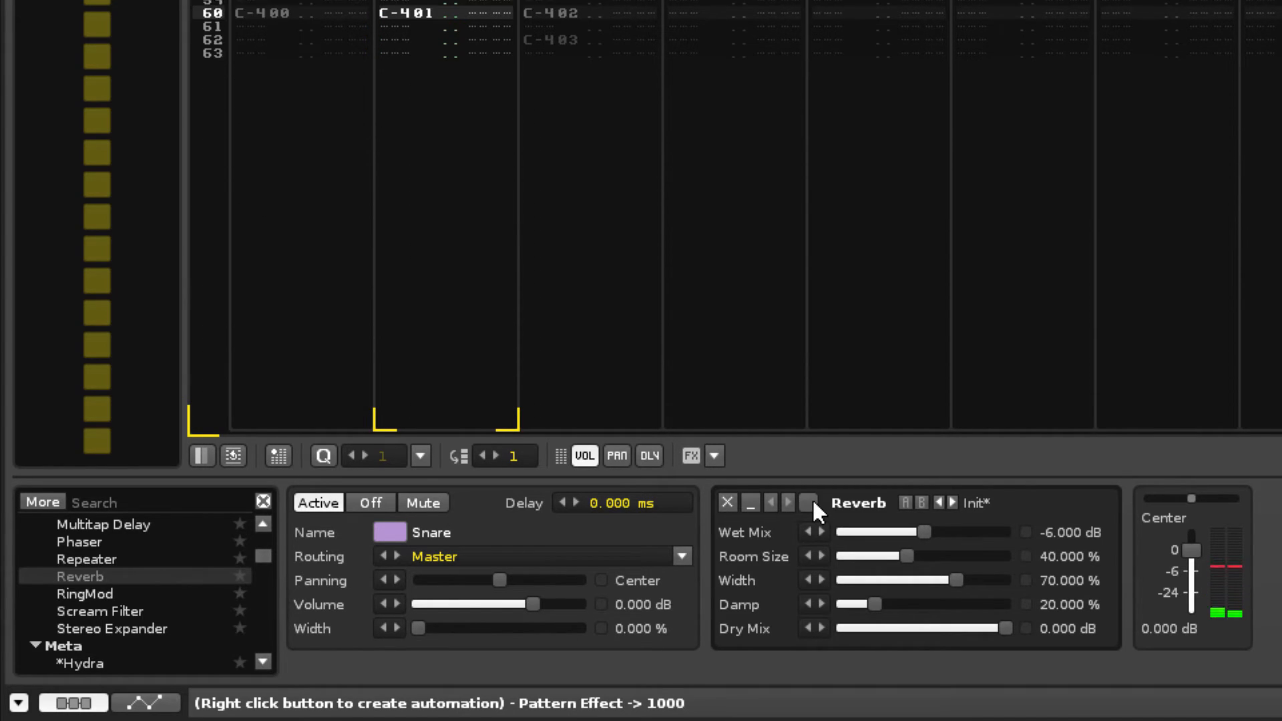
{"action": "left_click", "coordinate": [808, 502]}
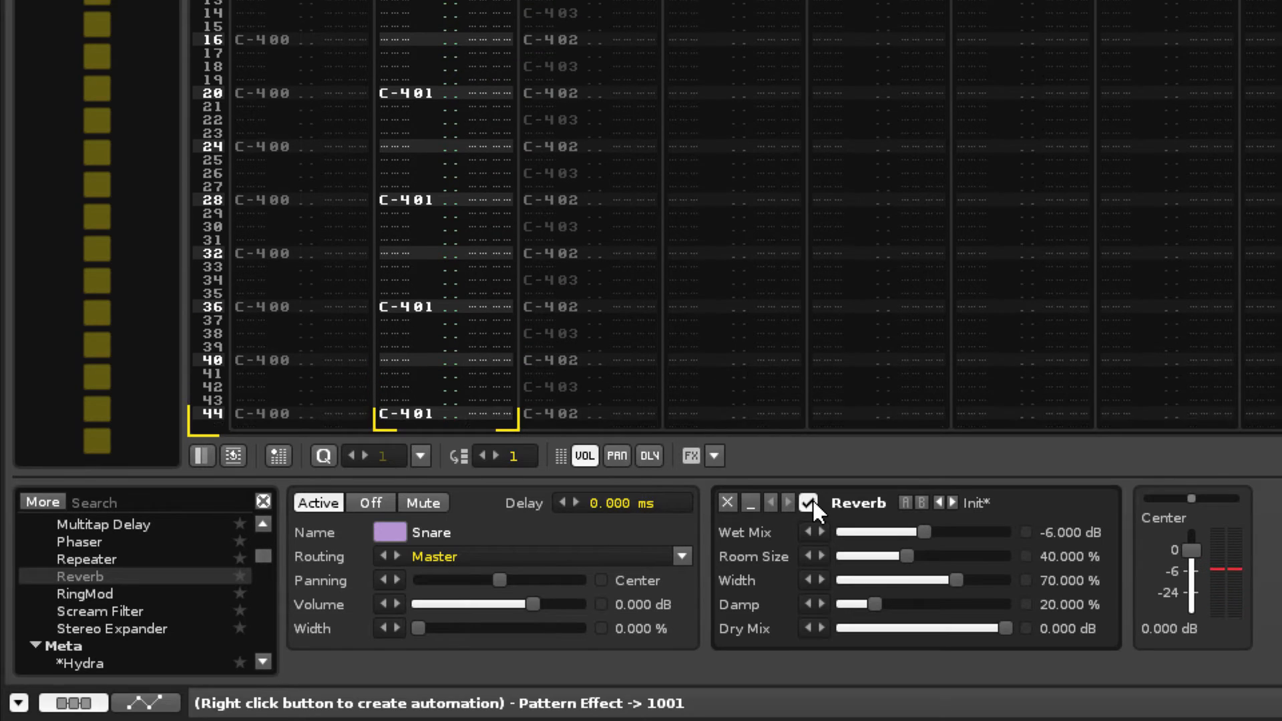
{"action": "scroll", "scroll_direction": "down", "scroll_amount": 3}
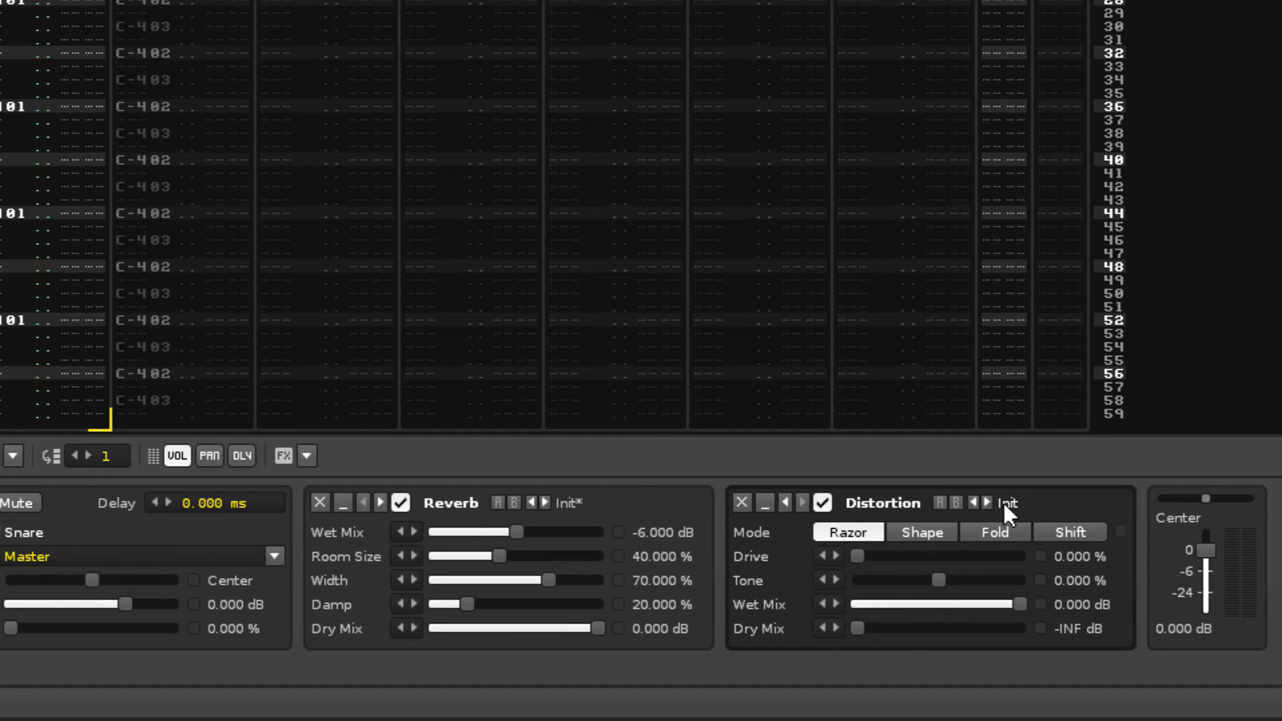
Load the Drums Mid Cut preset on the Snare track's Distortion.
{"action": "left_click", "coordinate": [1009, 504]}
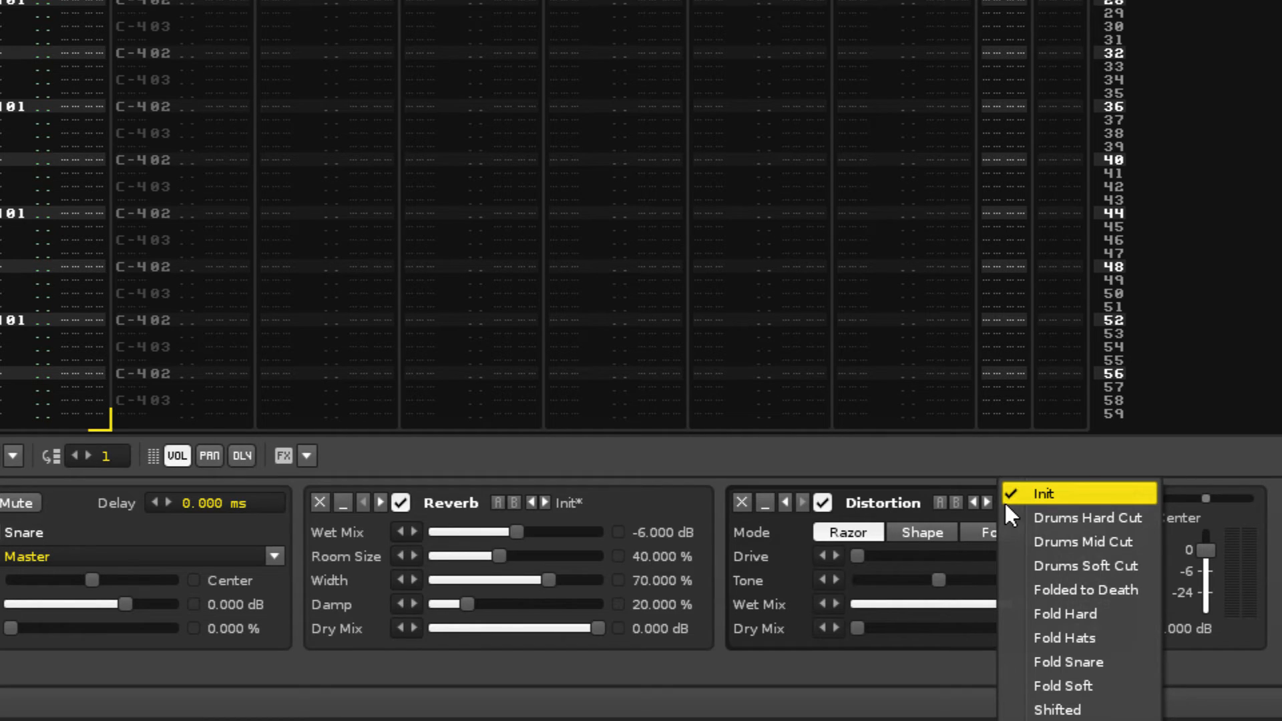
{"action": "mouse_move", "coordinate": [1079, 541]}
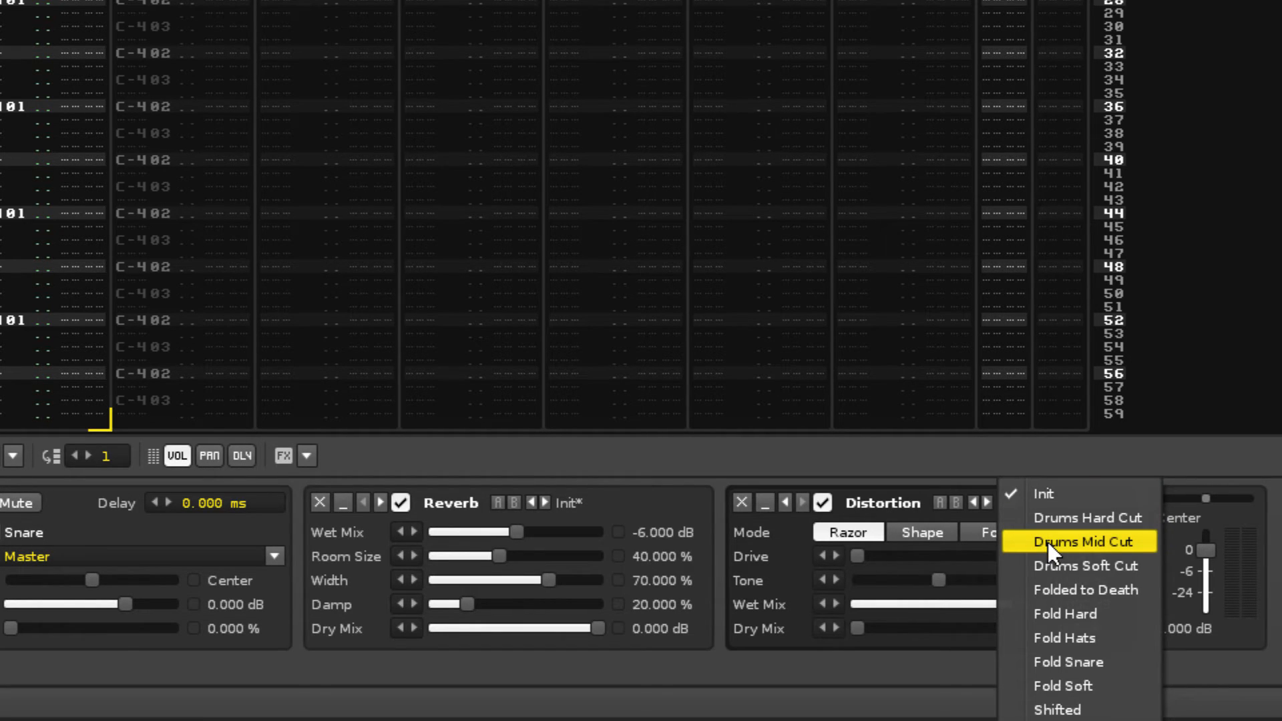
{"action": "left_click", "coordinate": [1084, 541]}
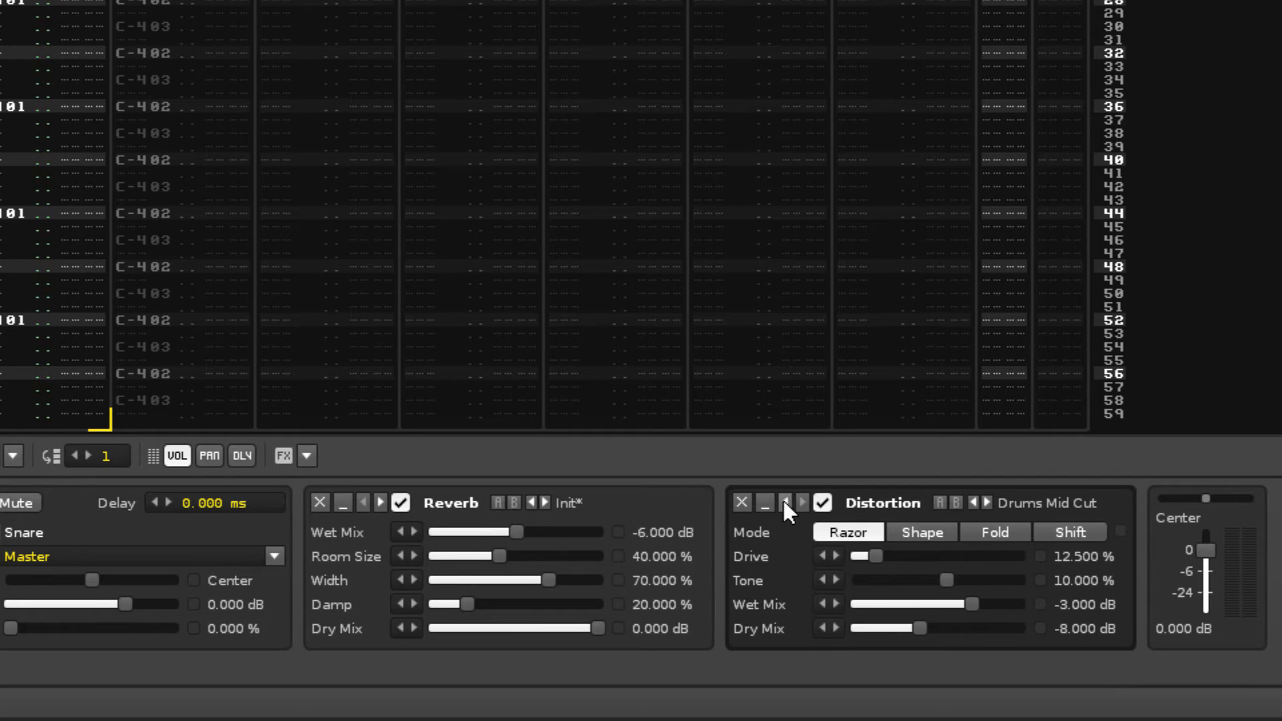
Try moving the Distortion ahead of the Reverb and collapsing both panels, then restore both in full after the Reverb.
{"action": "left_click", "coordinate": [799, 502]}
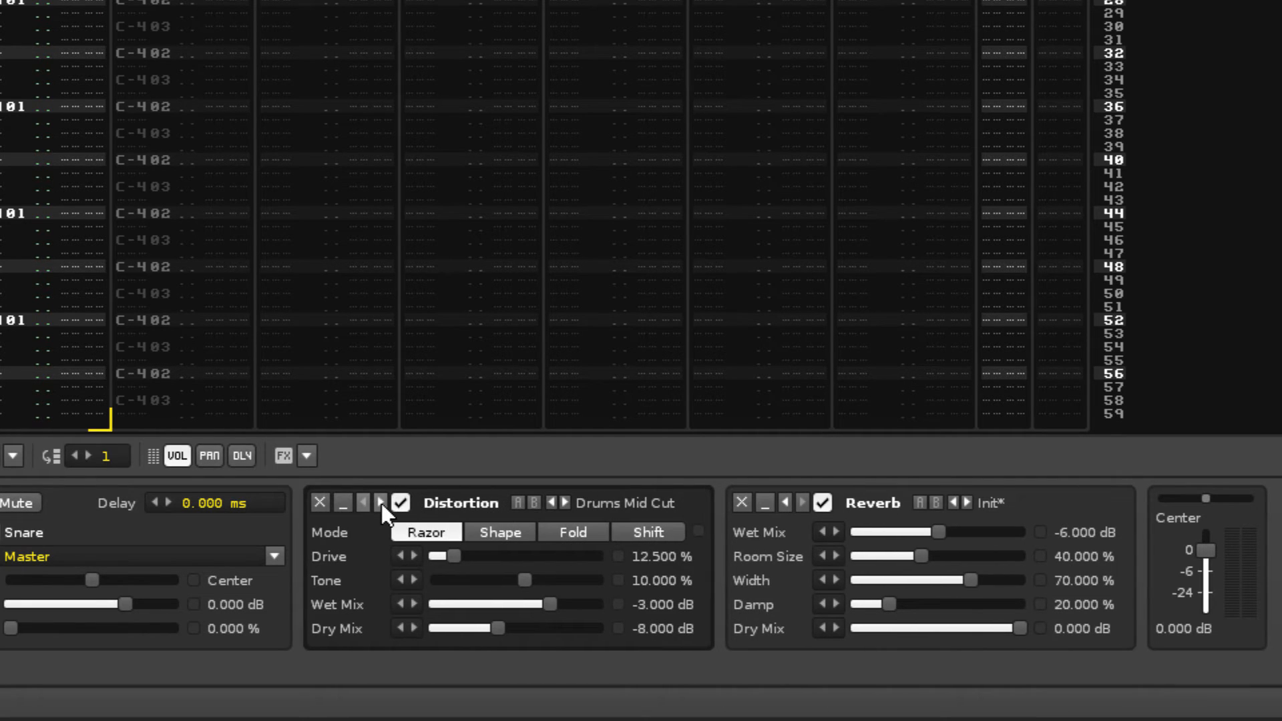
{"action": "left_click", "coordinate": [380, 502]}
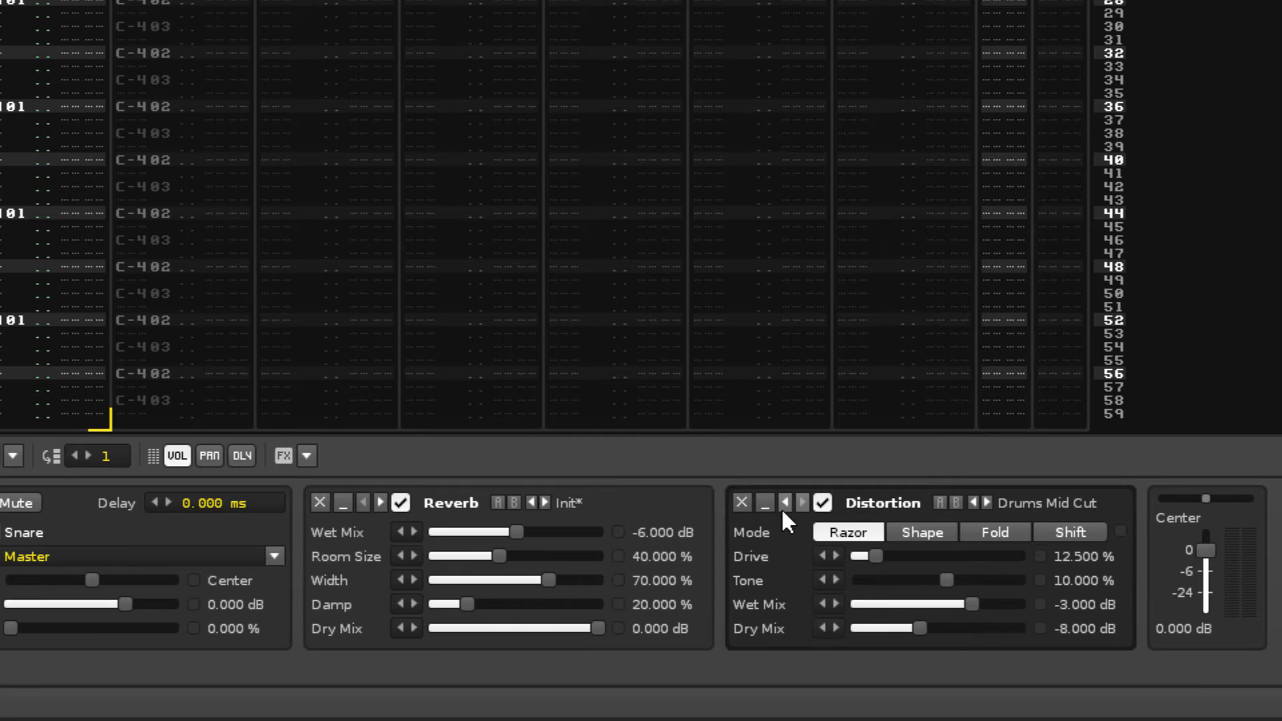
{"action": "left_click", "coordinate": [764, 502]}
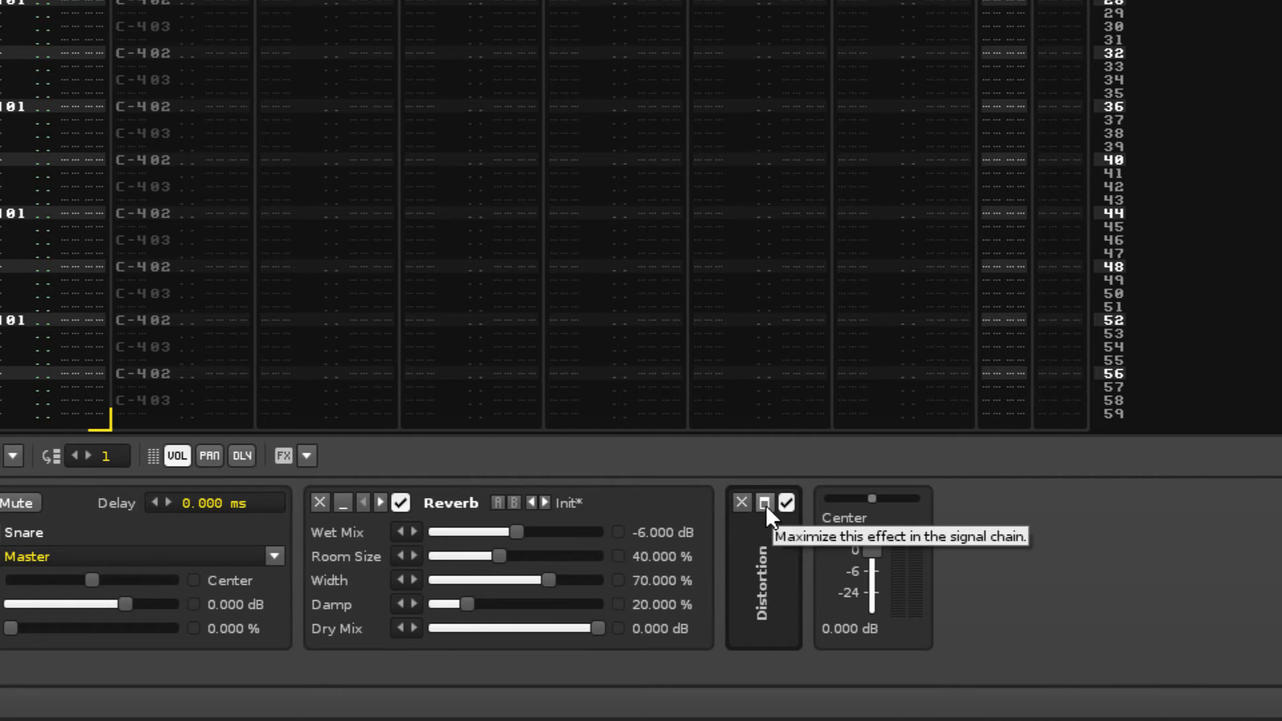
{"action": "left_click", "coordinate": [344, 502]}
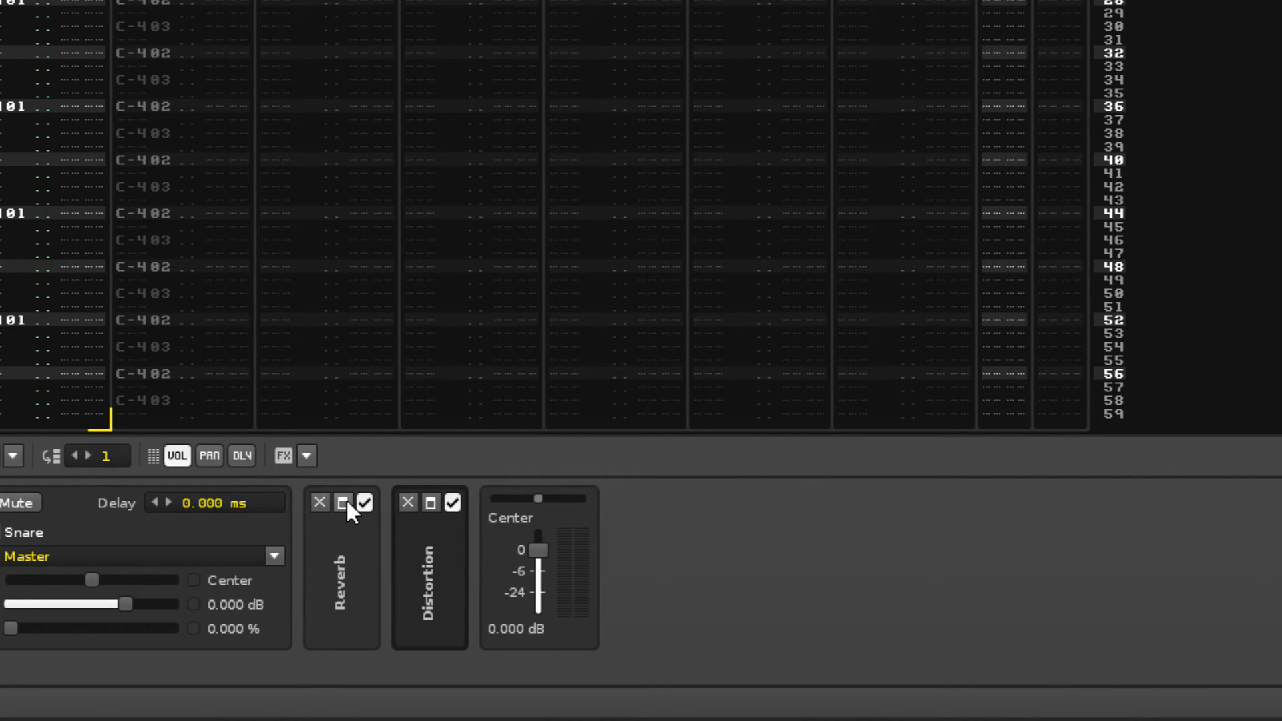
{"action": "left_click", "coordinate": [343, 502]}
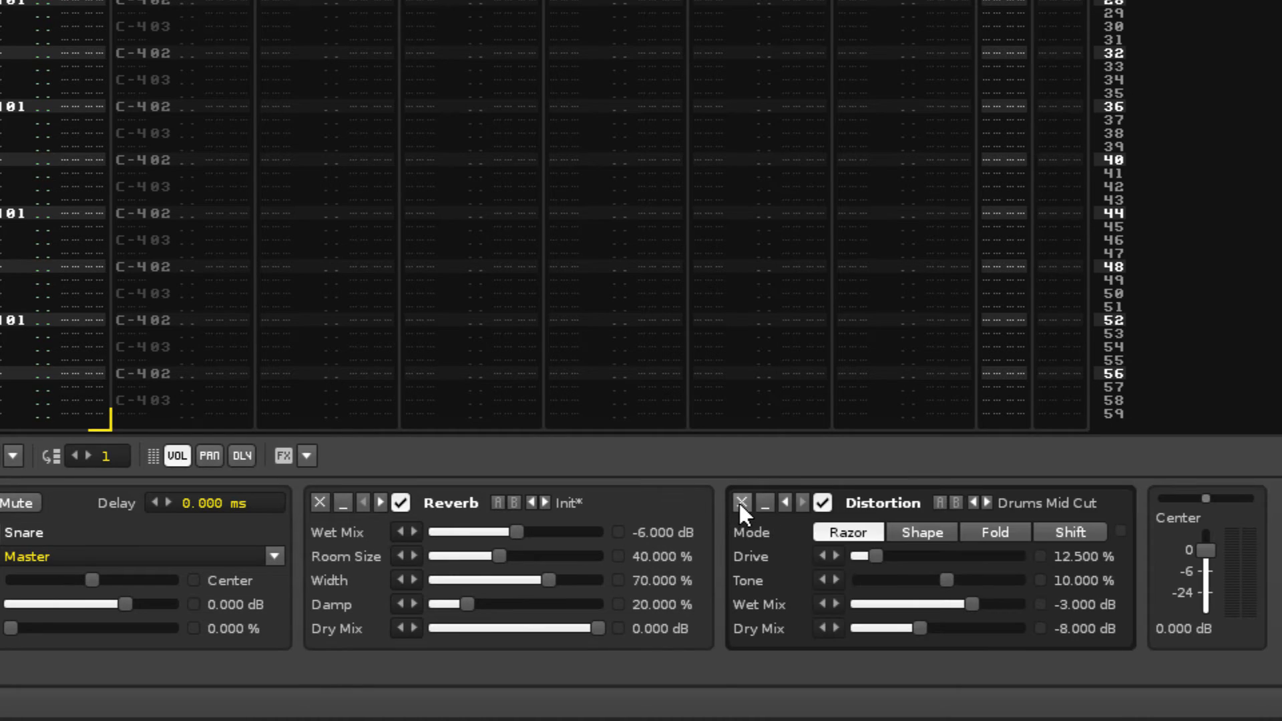
Move the Distortion before the Reverb in the Snare track's effect chain.
{"action": "left_click", "coordinate": [741, 502]}
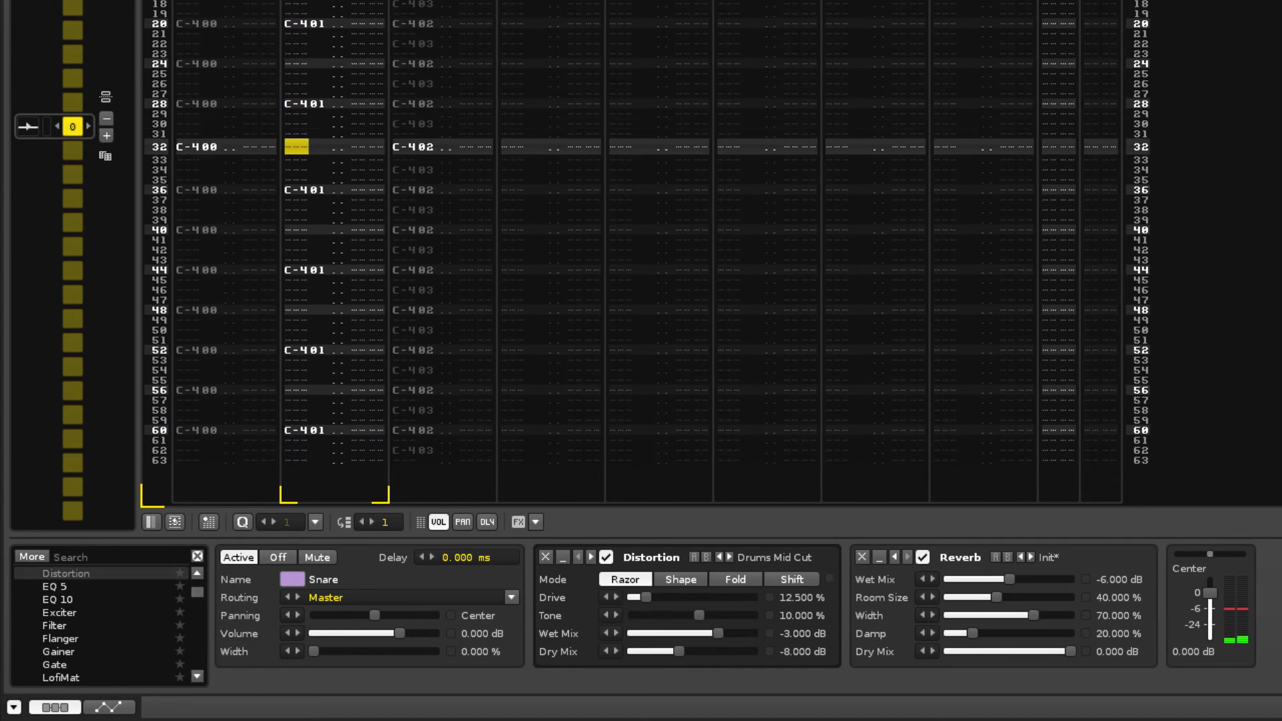
Raise the Snare Distortion dry mix to 0 dB and lower the Snare track output to -3 dB.
{"action": "scroll", "scroll_direction": "down", "scroll_amount": 3}
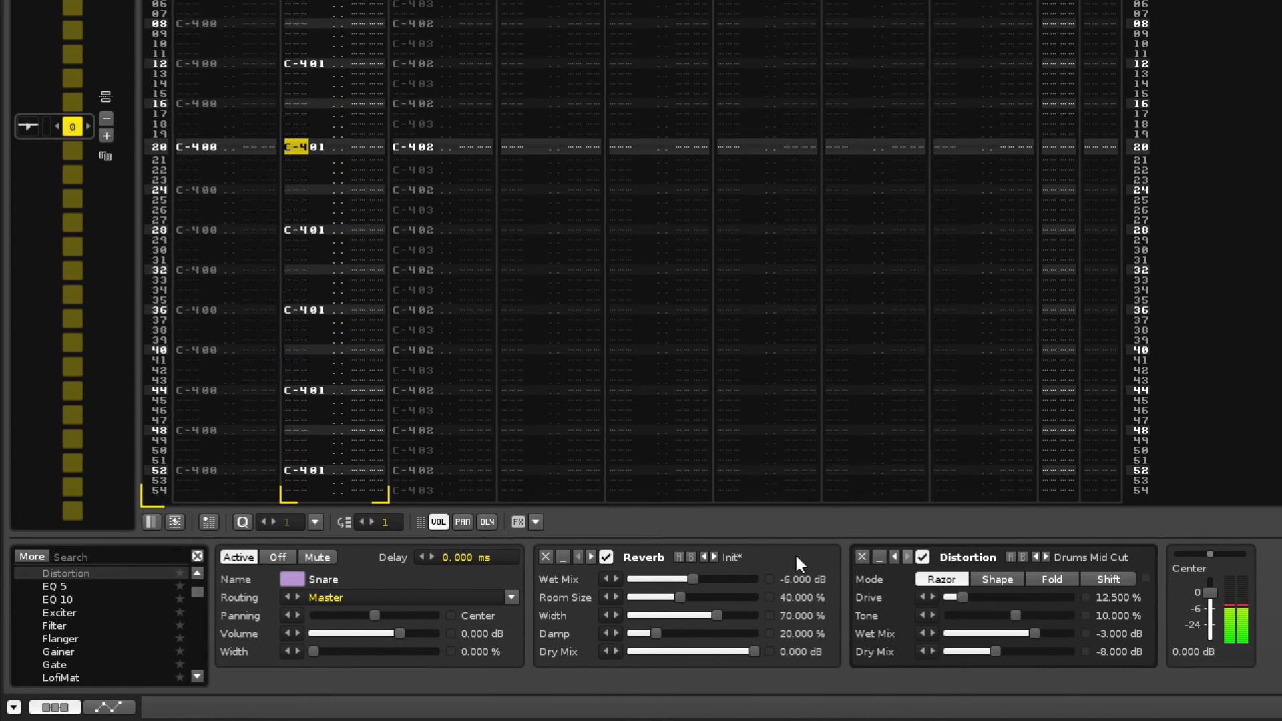
{"action": "scroll", "scroll_direction": "down", "scroll_amount": 3}
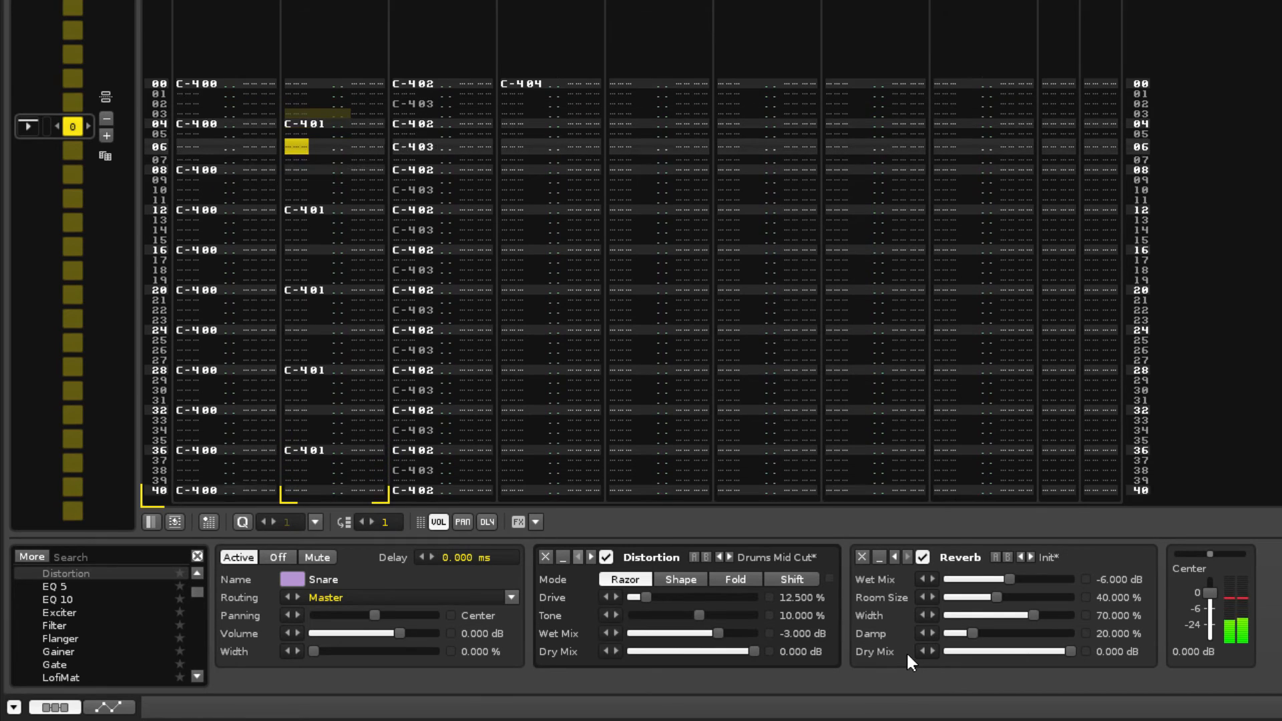
{"action": "scroll", "scroll_direction": "down", "scroll_amount": 3}
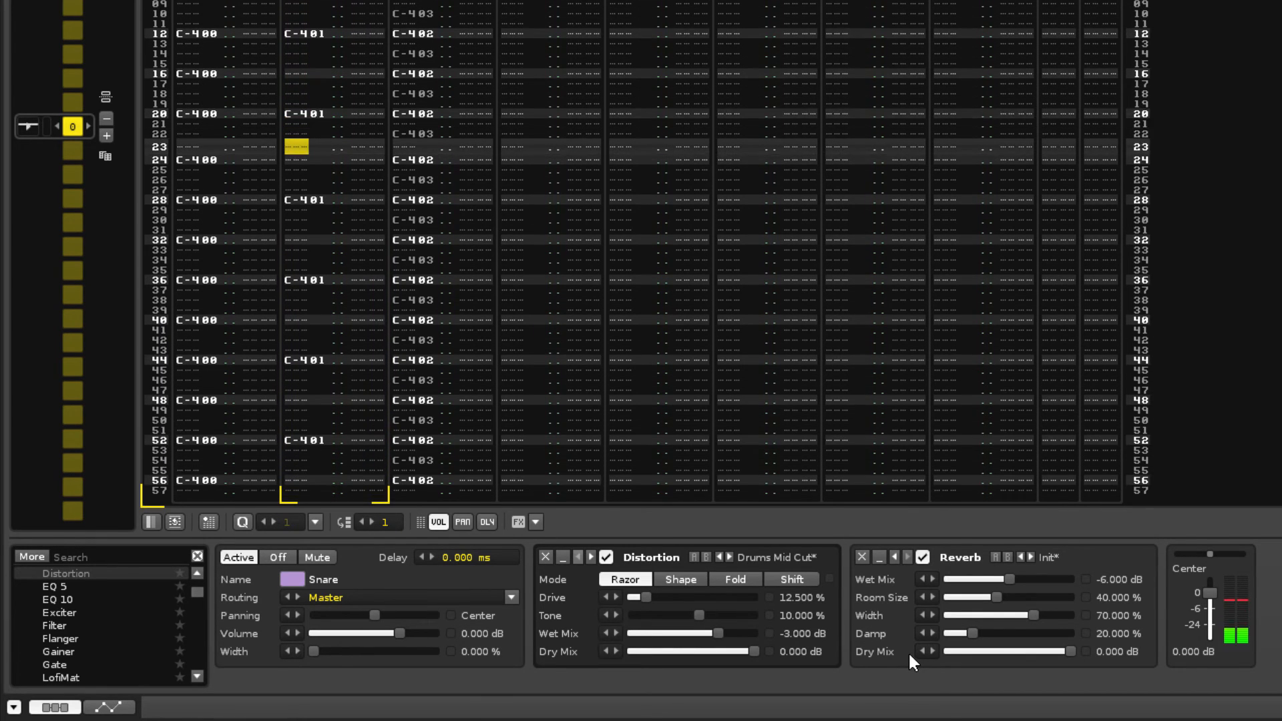
{"action": "scroll", "scroll_direction": "down", "scroll_amount": 3}
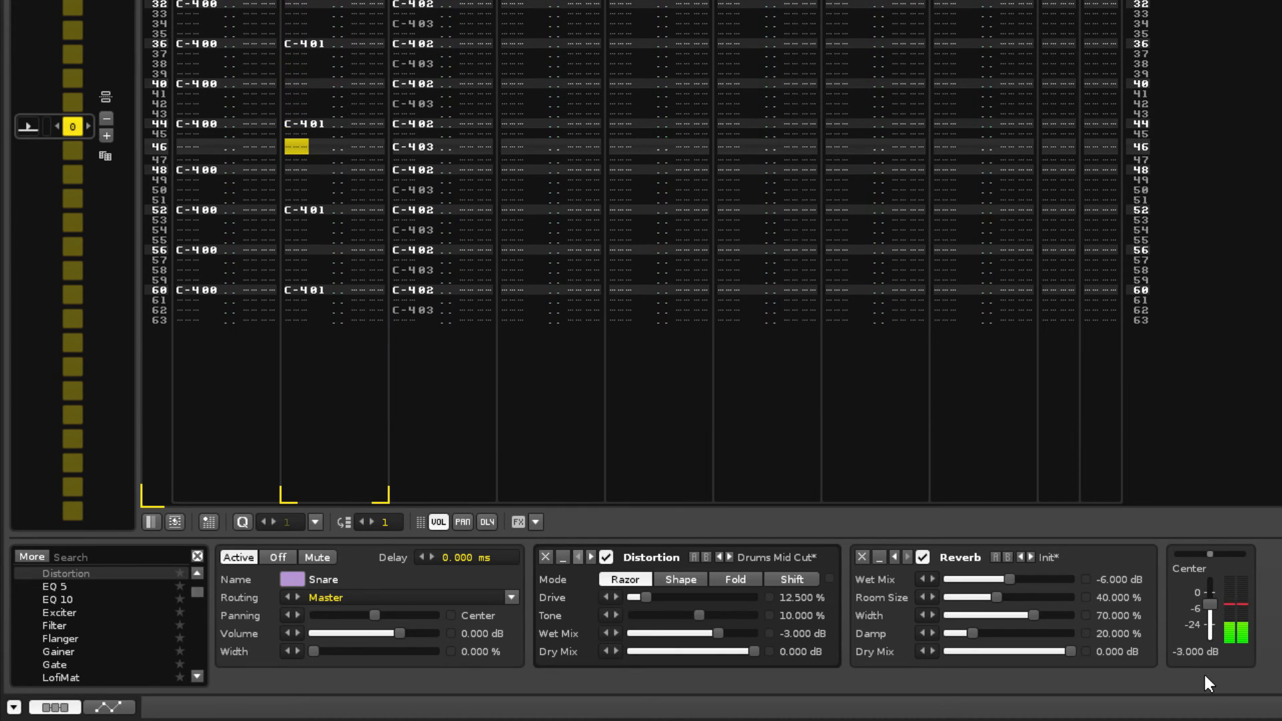
{"action": "scroll", "scroll_direction": "down", "scroll_amount": 3}
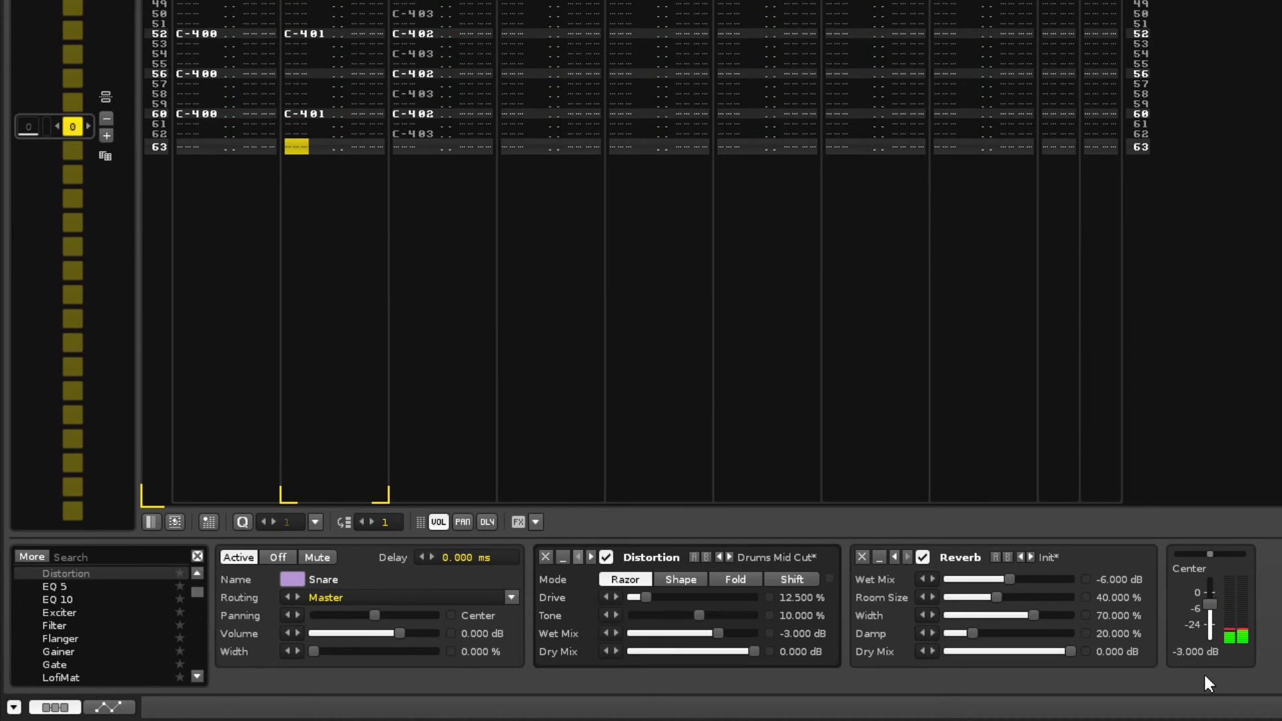
{"action": "scroll", "scroll_direction": "down", "scroll_amount": 3}
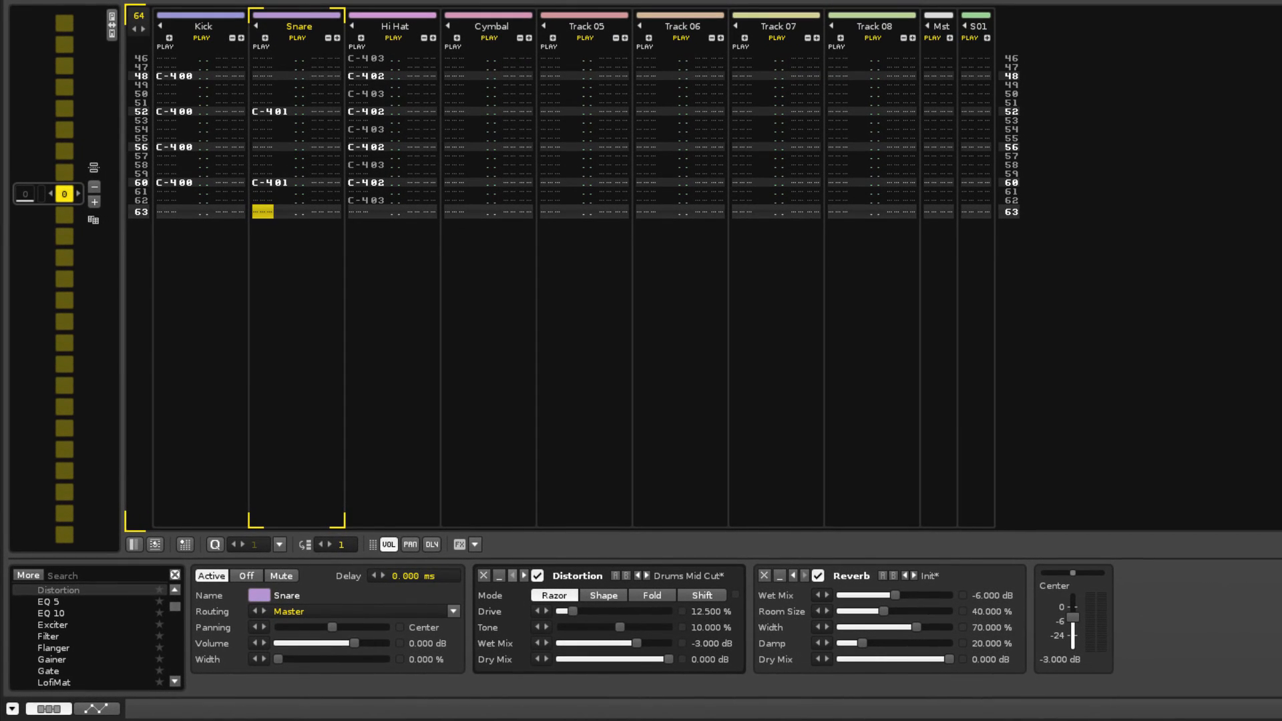
{"action": "mouse_move", "coordinate": [402, 55]}
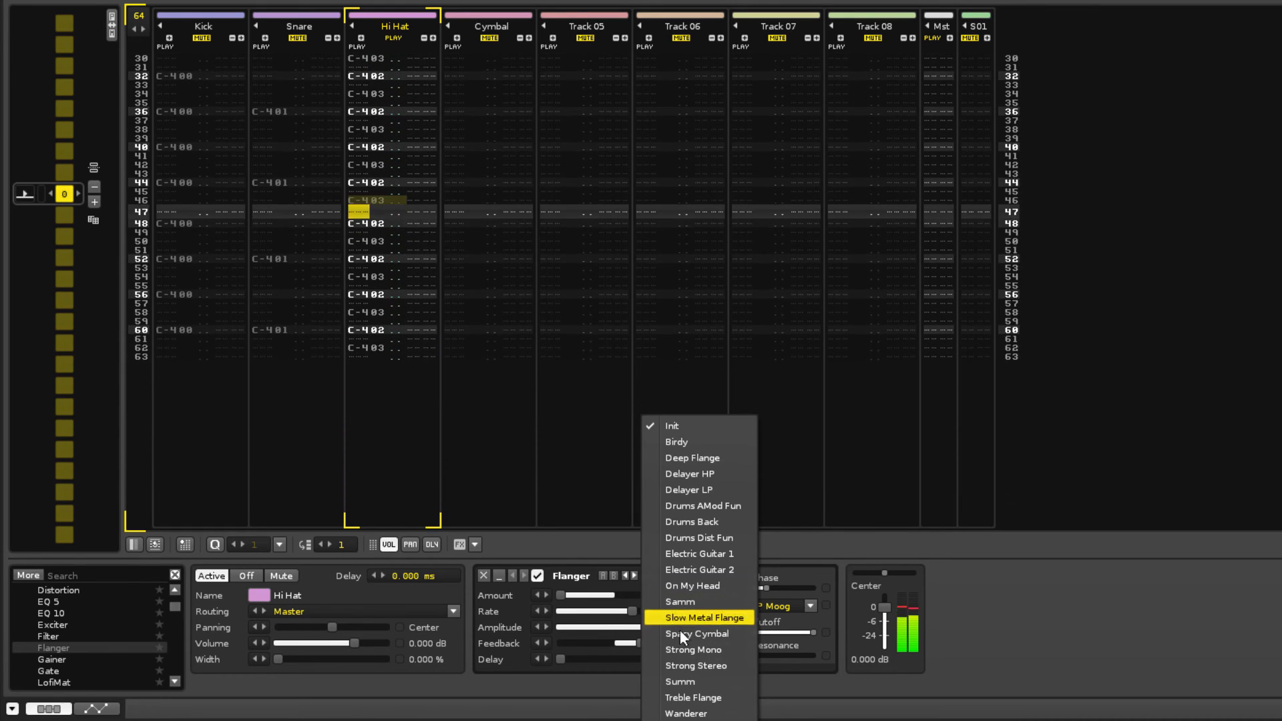
Set the Hi Hat track's Flanger to the Wanderer preset.
{"action": "left_click", "coordinate": [685, 712]}
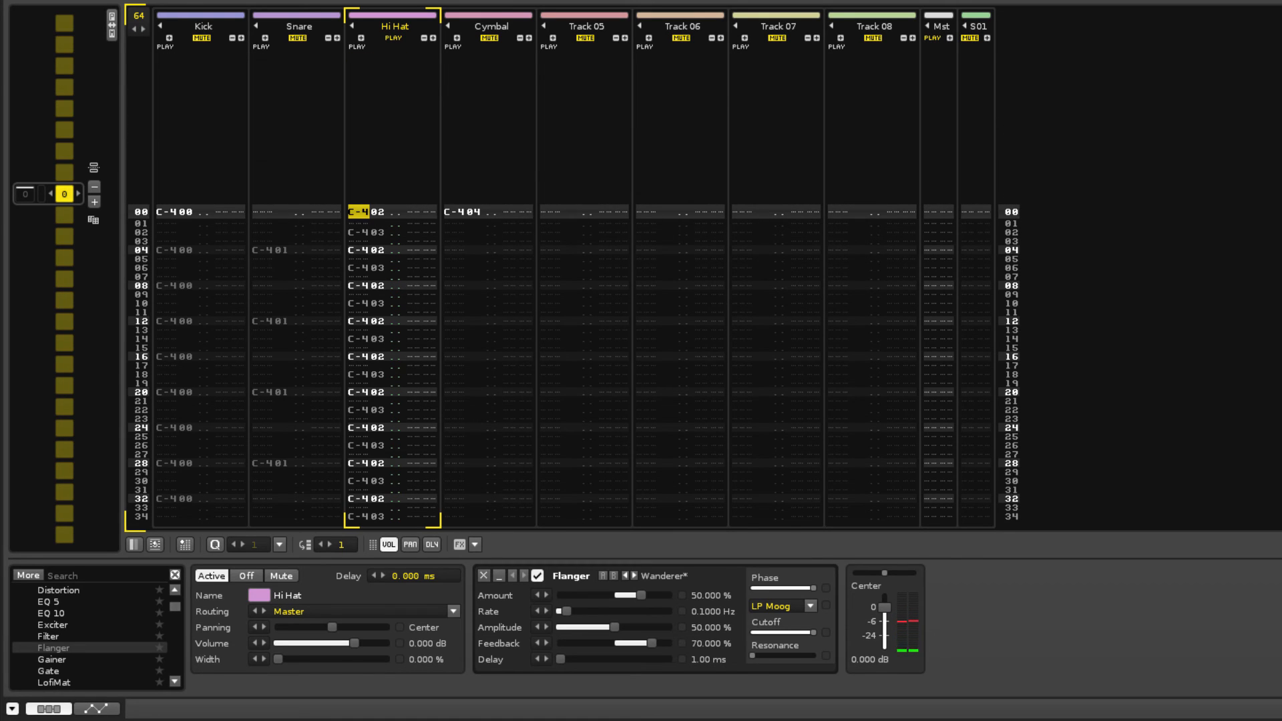
{"action": "left_click", "coordinate": [488, 25]}
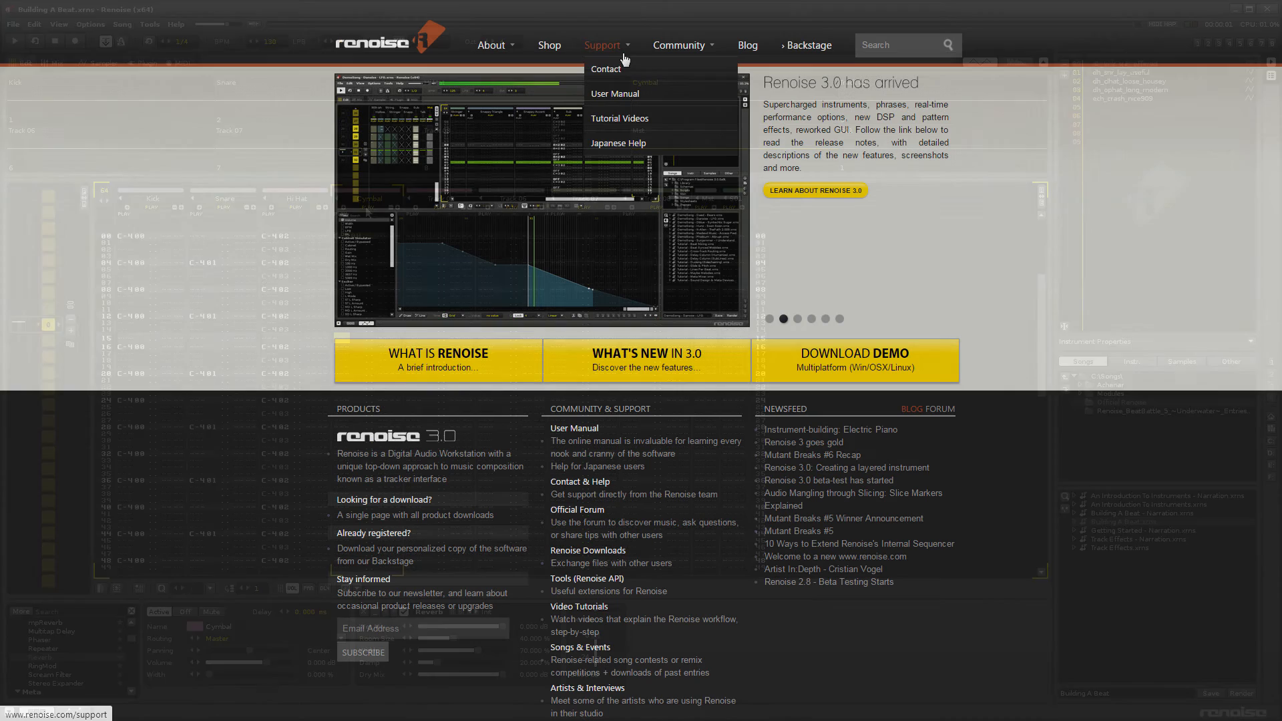
Go to the User Manual page from the renoise.com Support menu.
{"action": "left_click", "coordinate": [614, 93]}
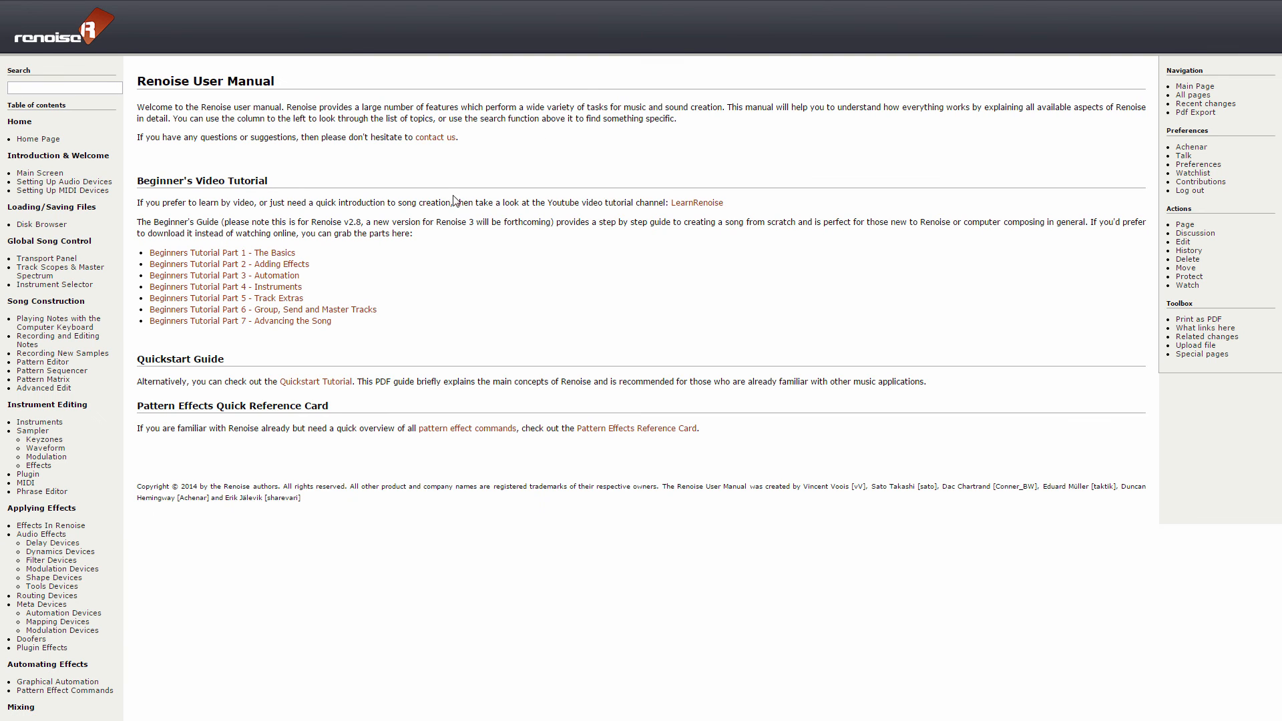